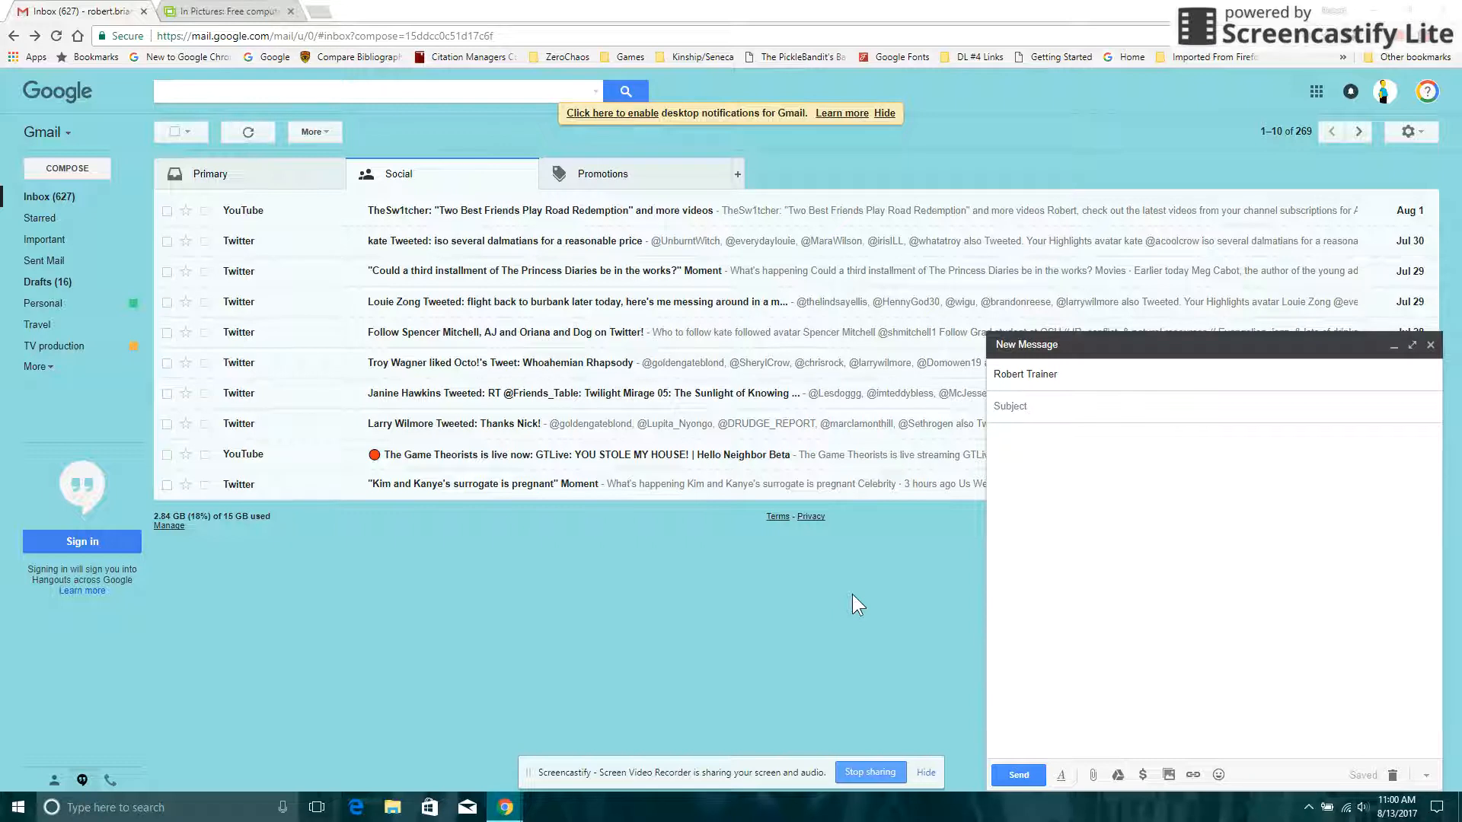
pyautogui.moveTo(990, 623)
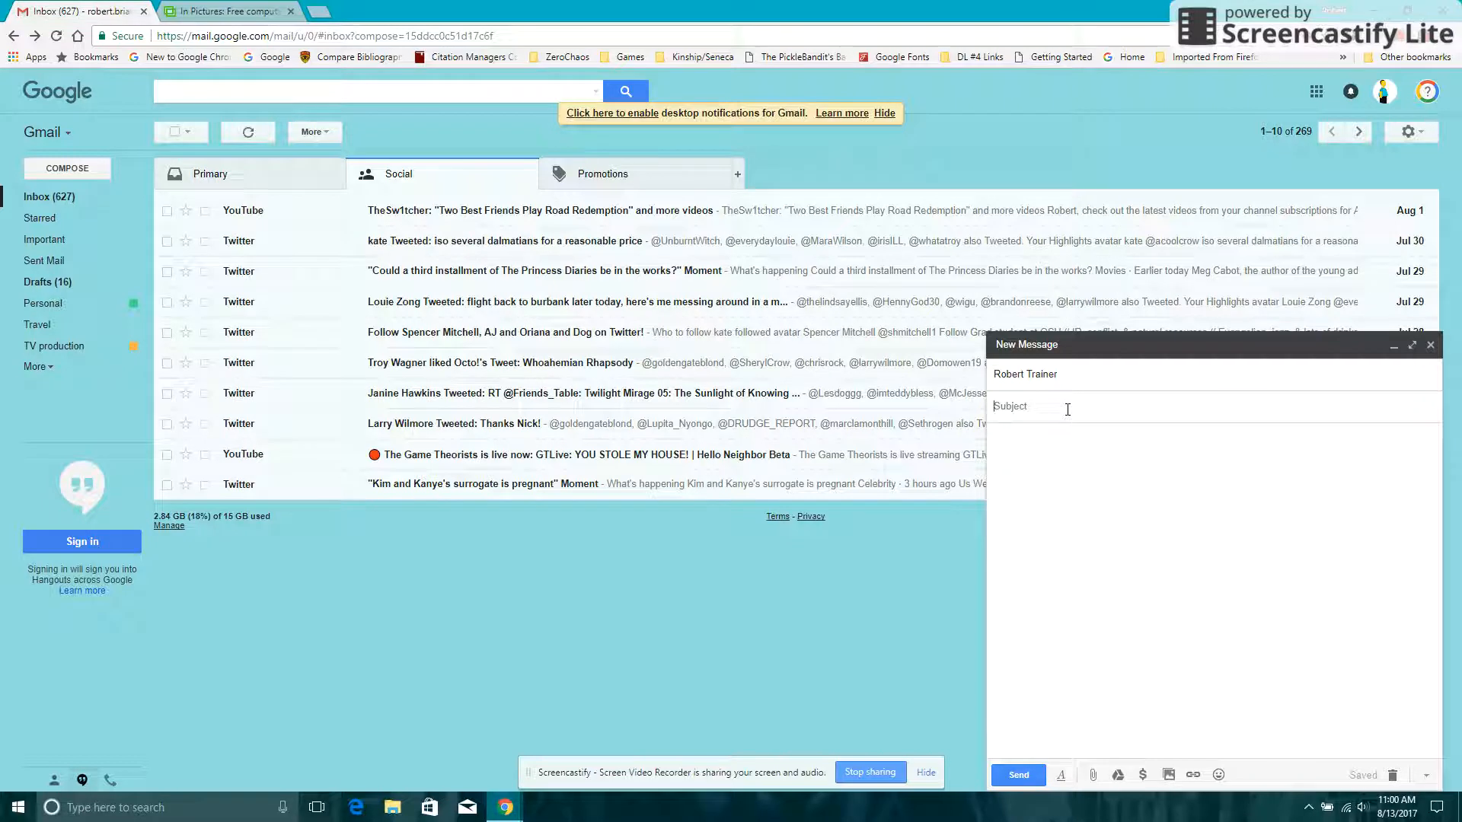
pyautogui.write('H')
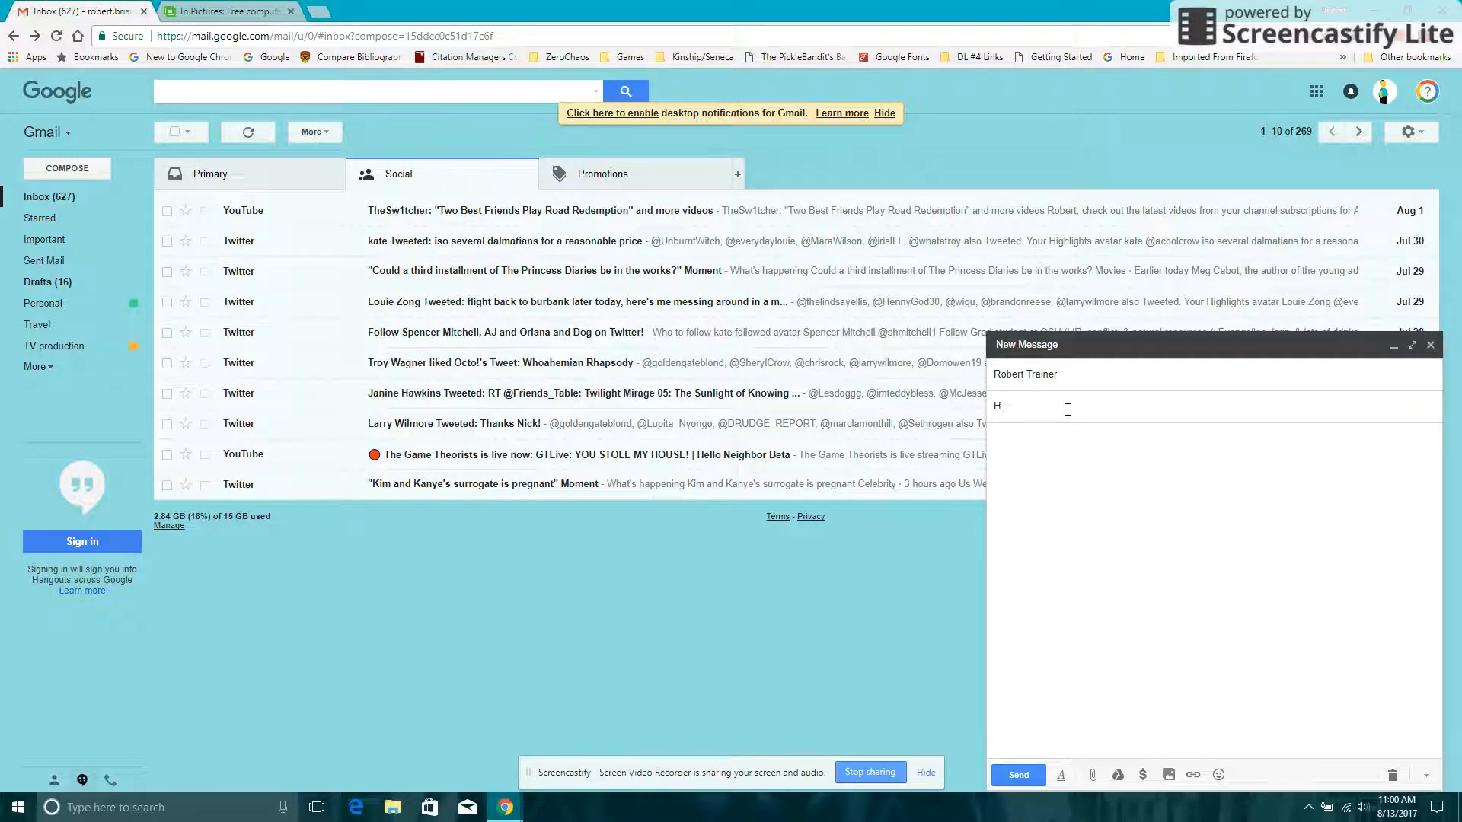
pyautogui.write('ey w')
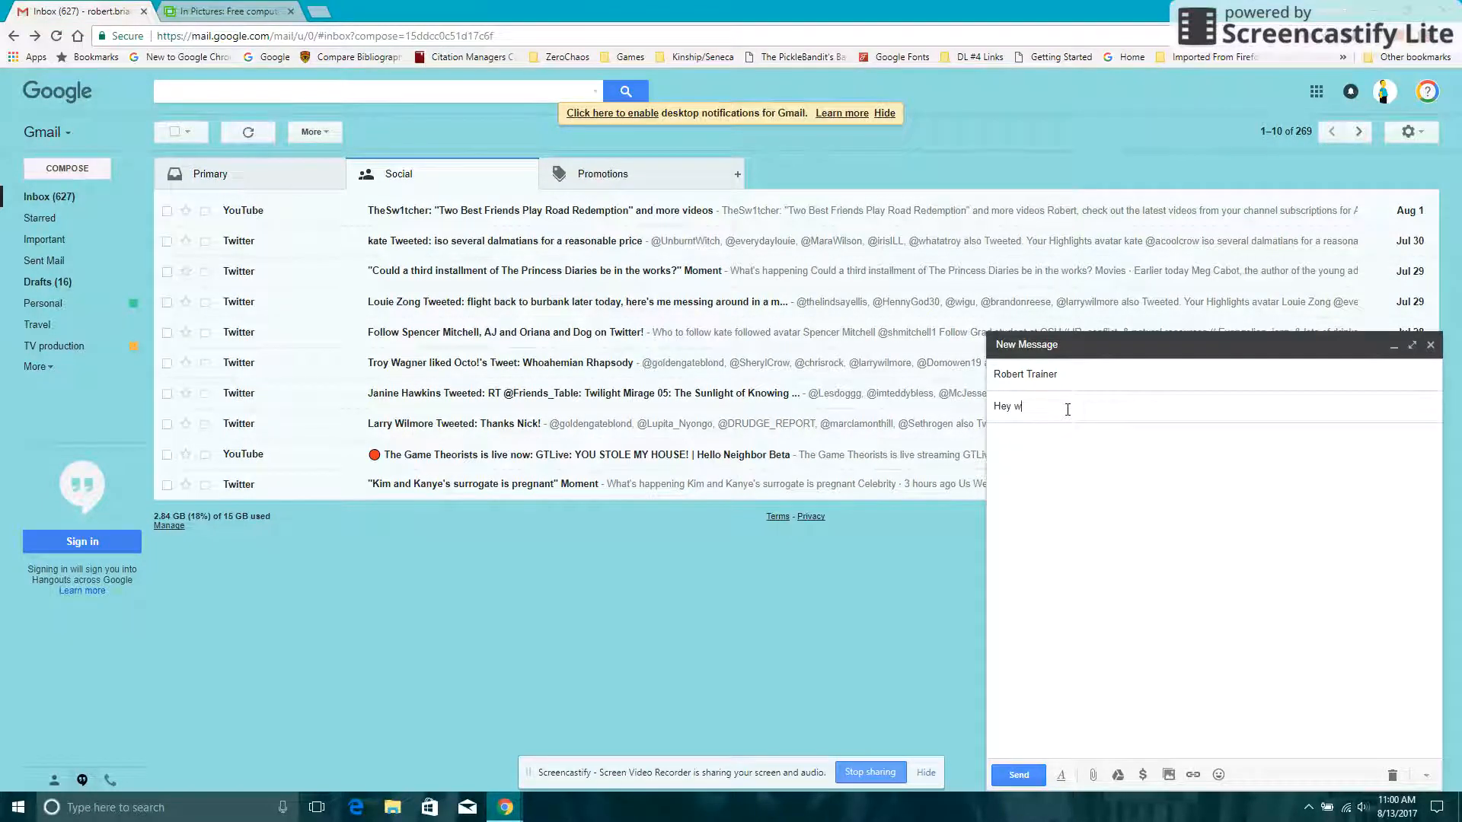
pyautogui.write('check')
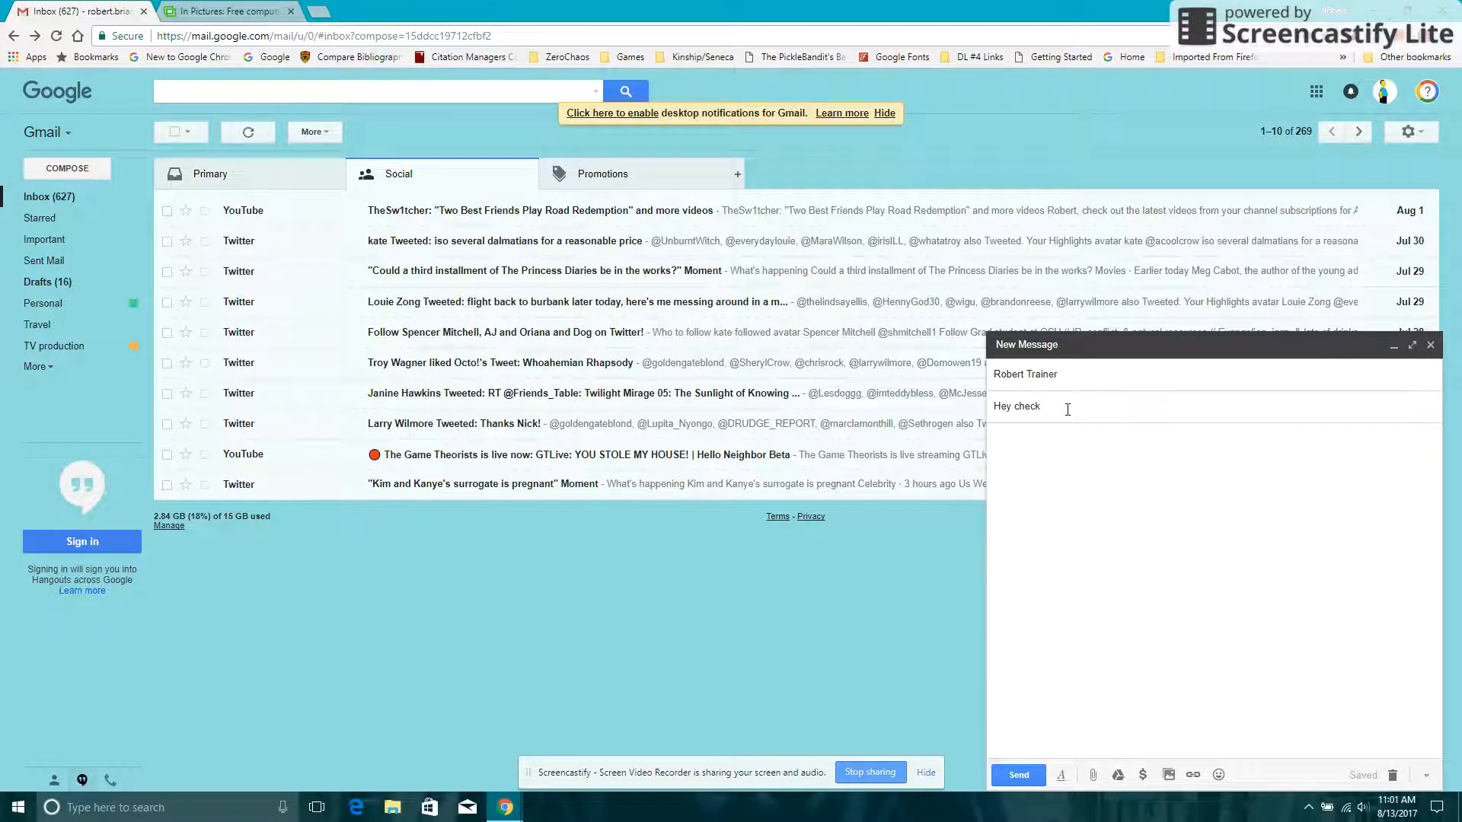
pyautogui.write('this call')
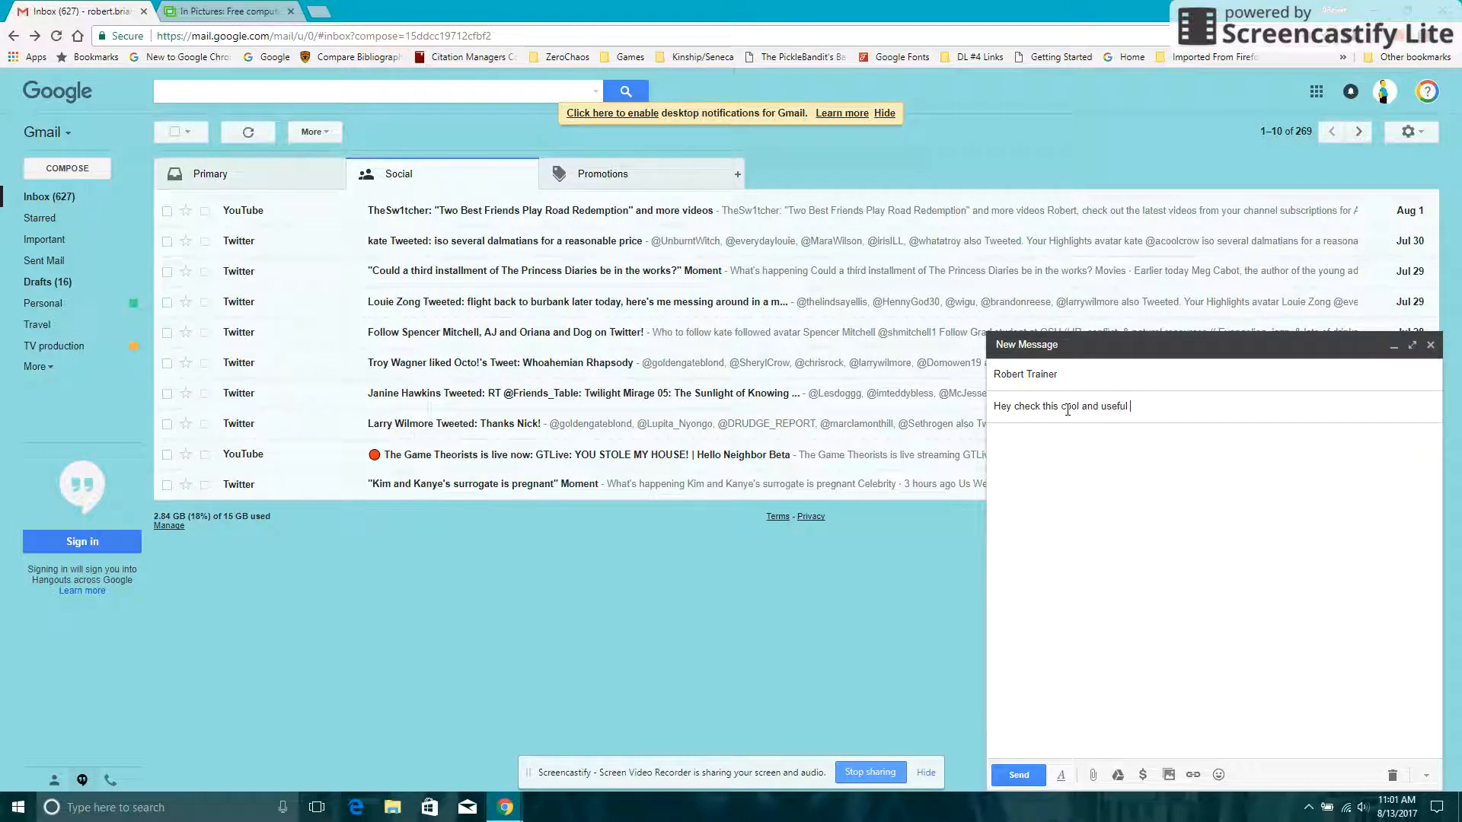
pyautogui.write('website!')
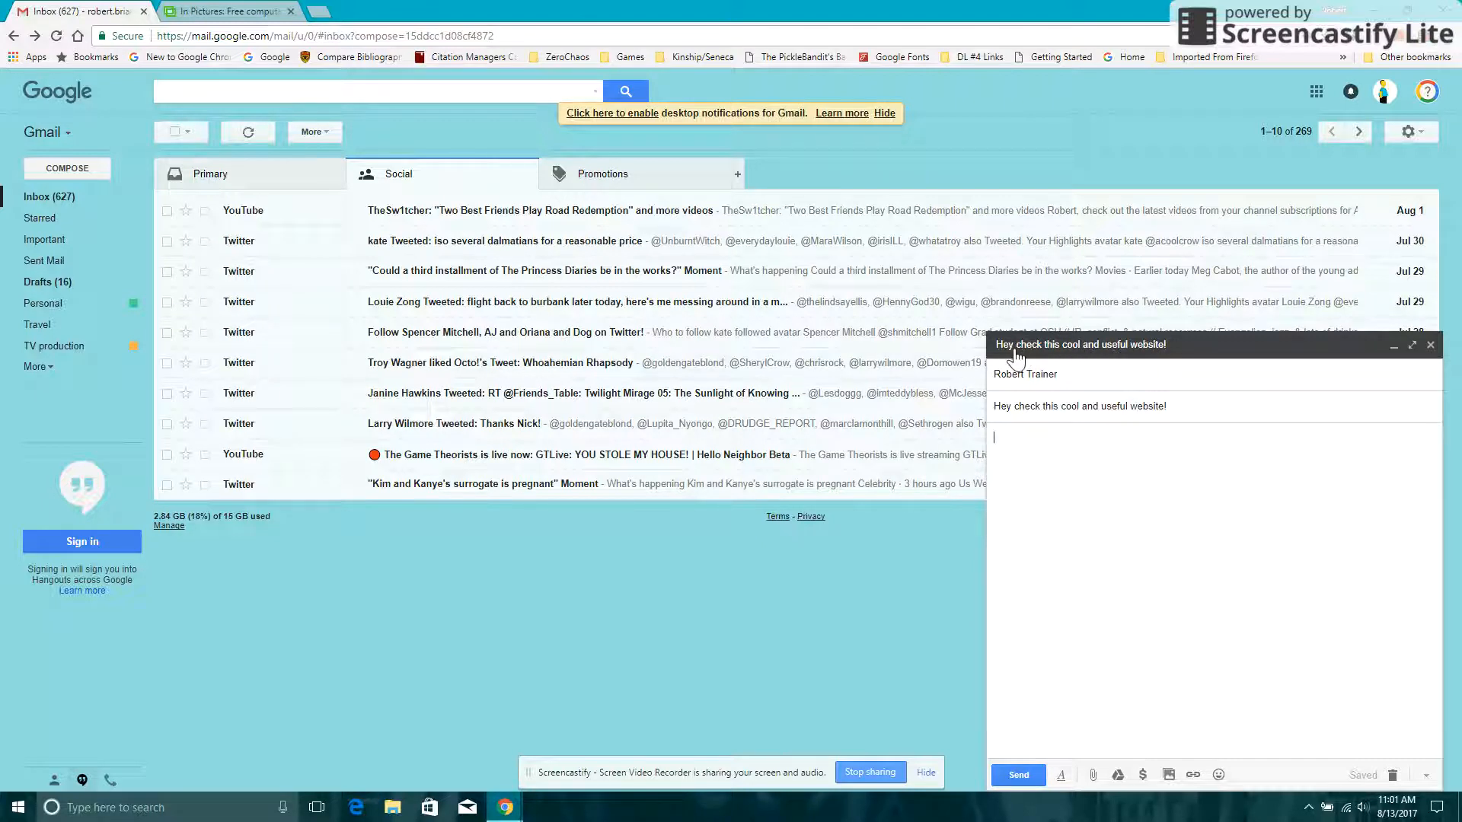
# Step: Write the body "I thought that this link to a useful and educational page will be awesome."
pyautogui.click(1032, 443)
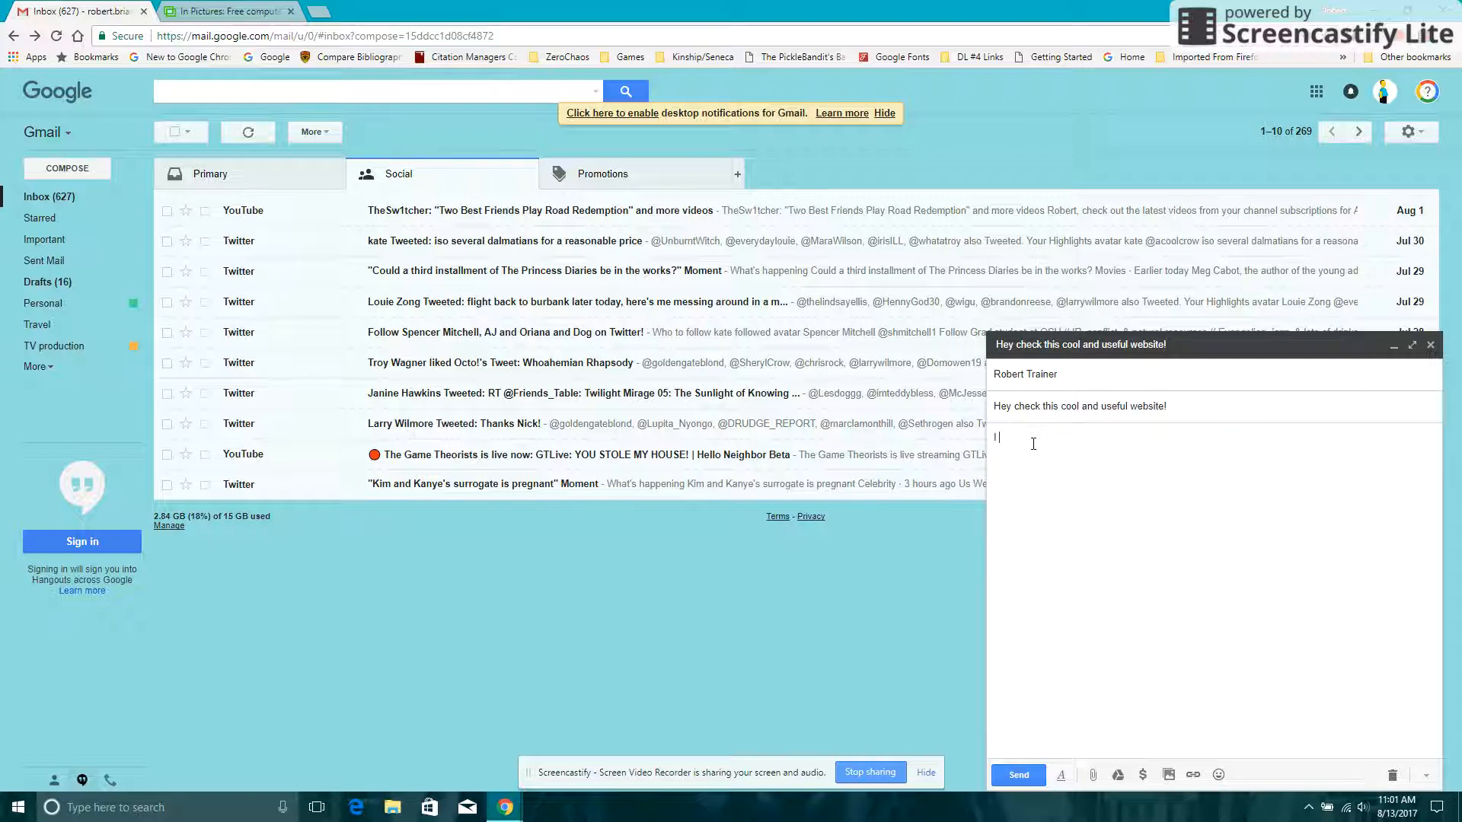
pyautogui.write('I thought that this link to a')
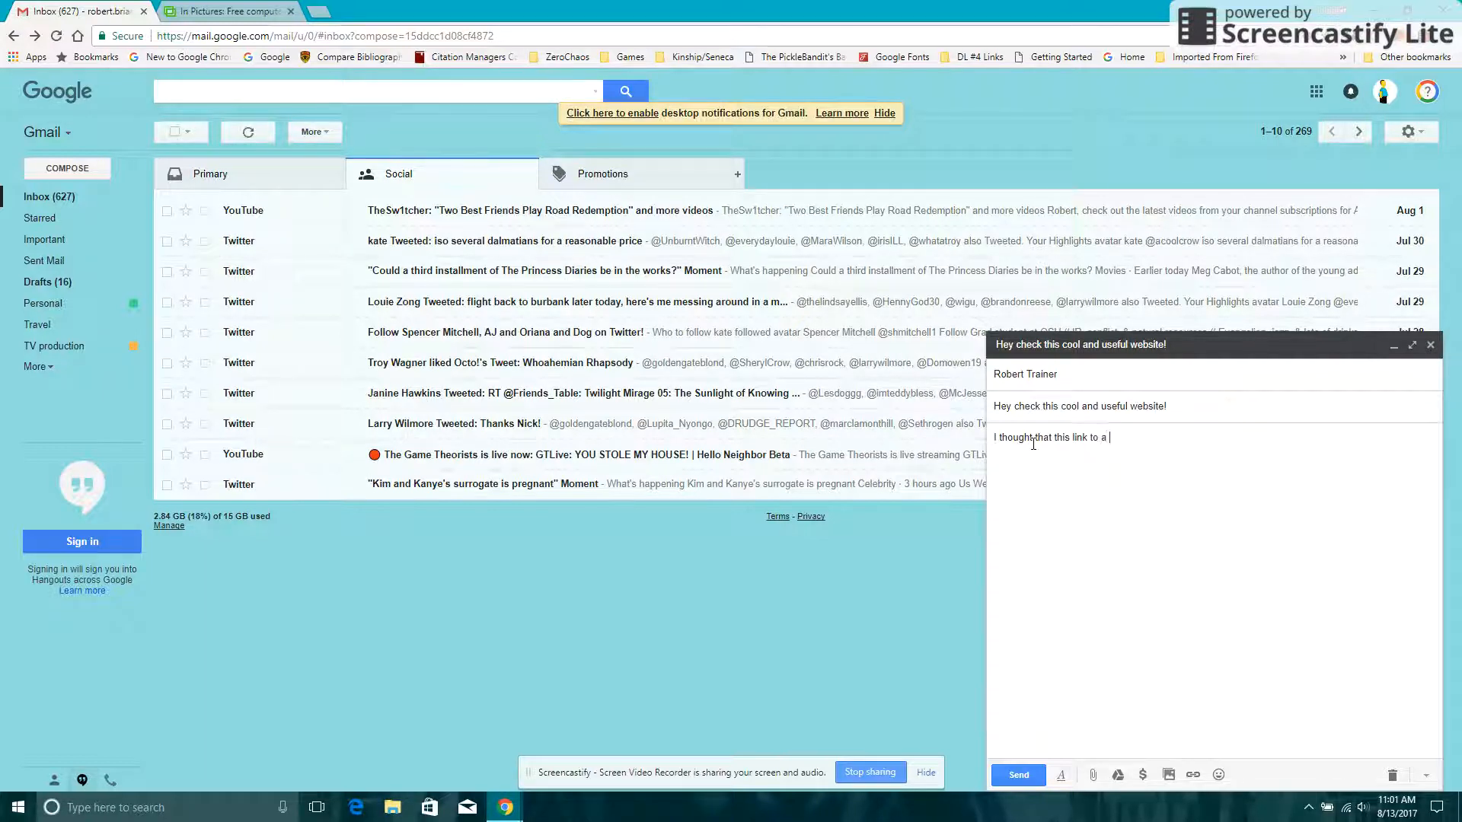
pyautogui.write('useful and educational page')
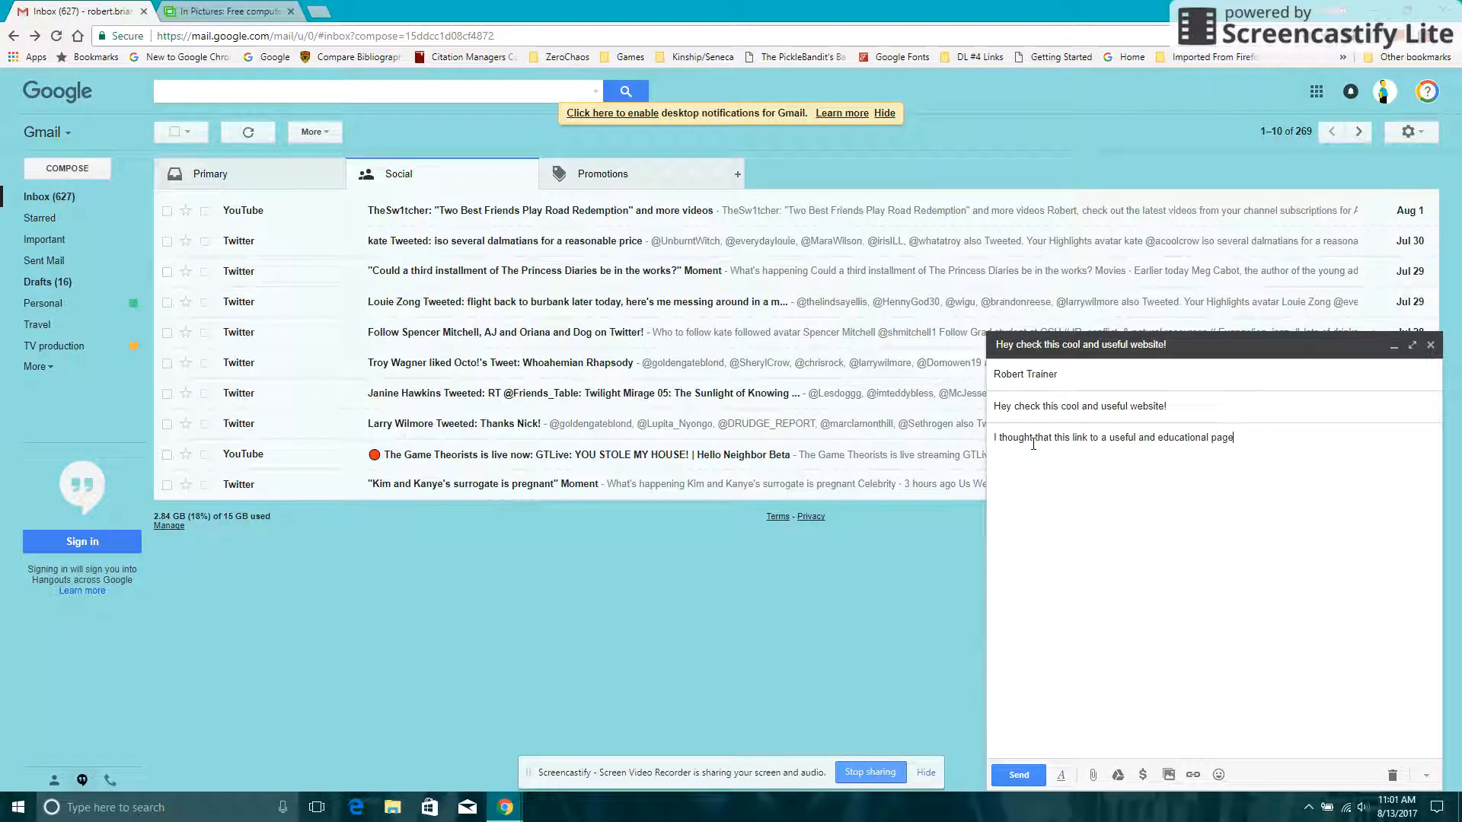
pyautogui.write('will be')
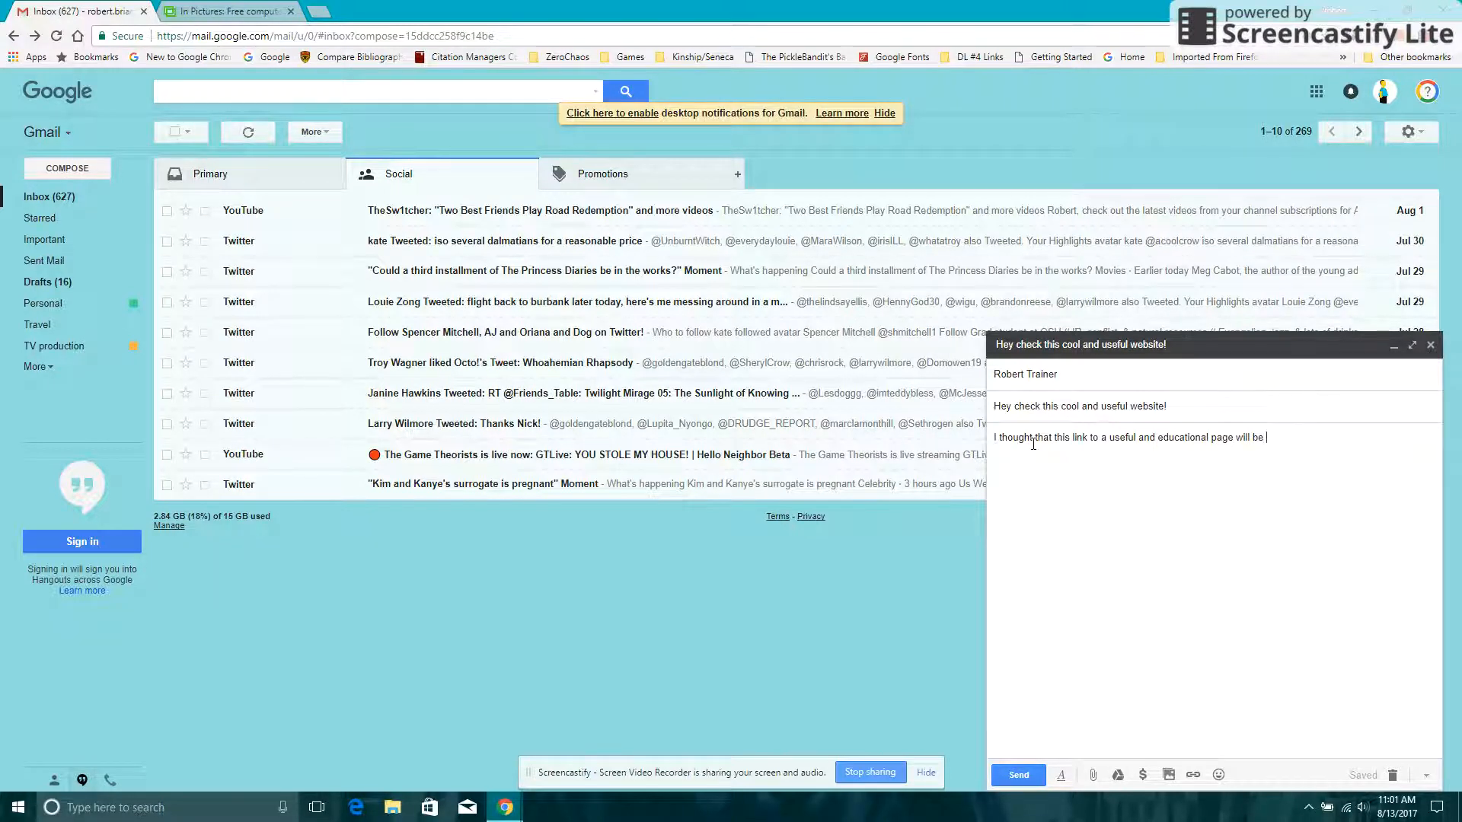
pyautogui.write('ae')
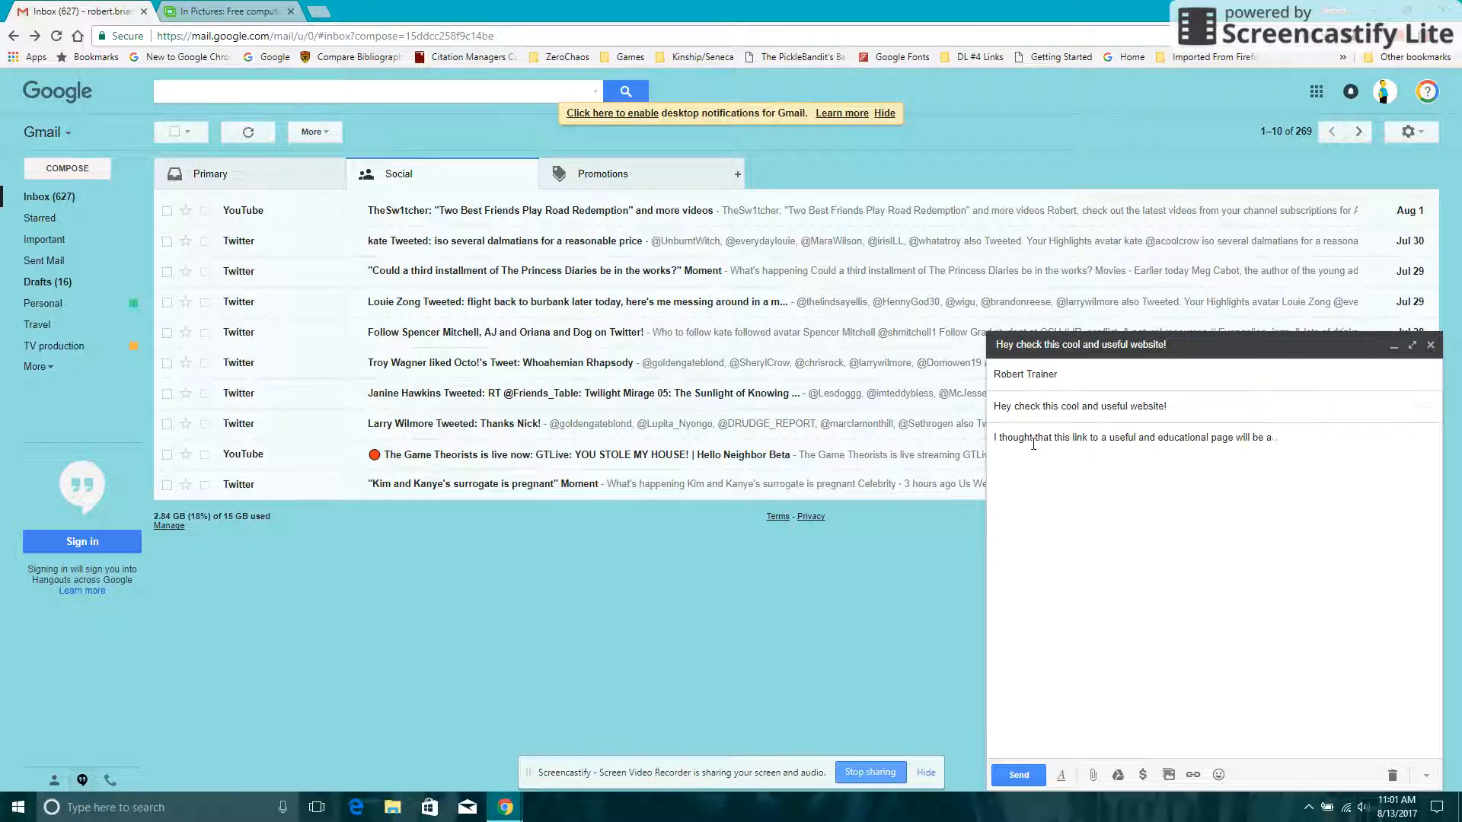
pyautogui.write('ae')
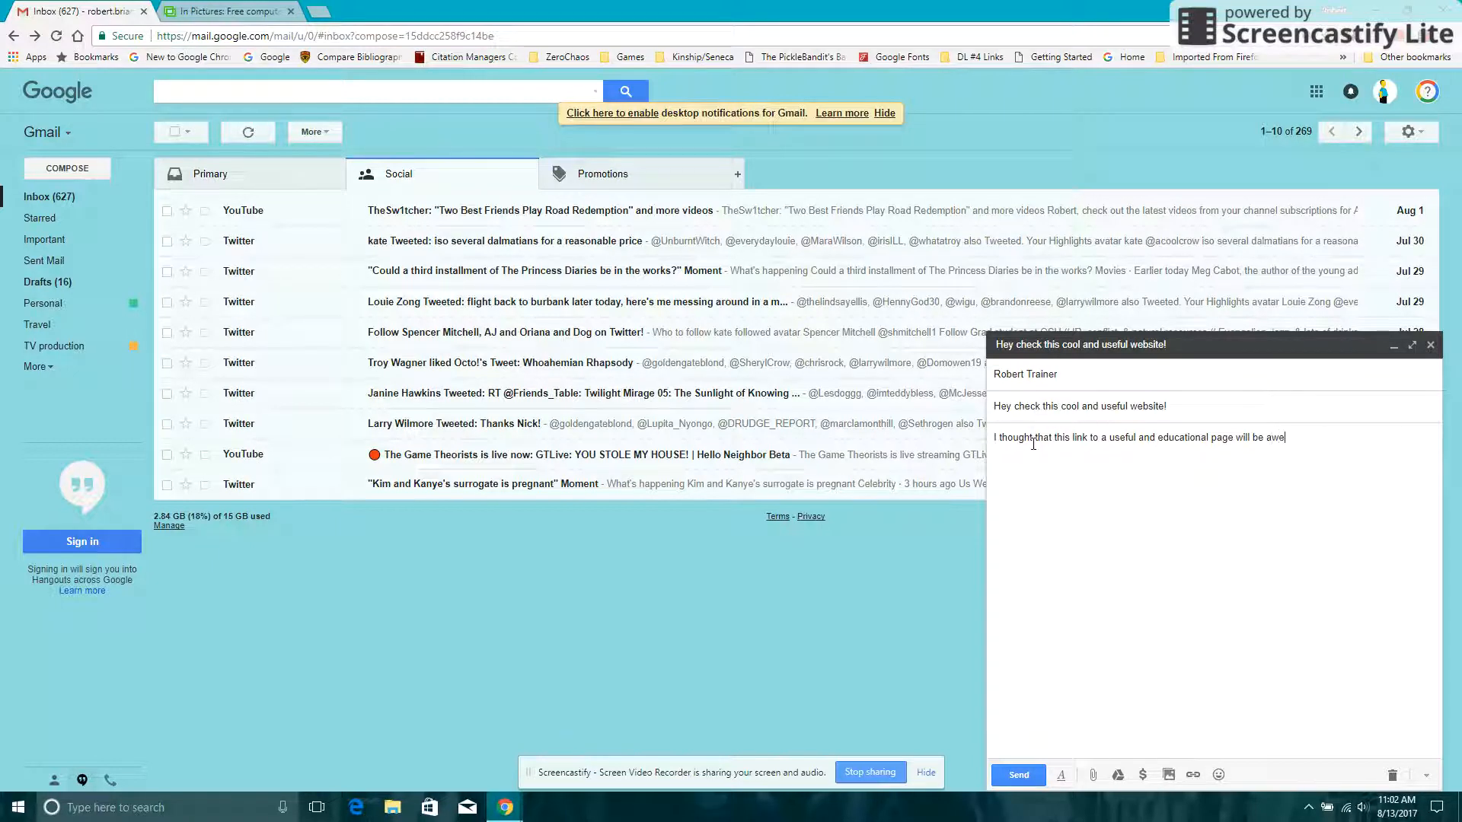
pyautogui.write('some')
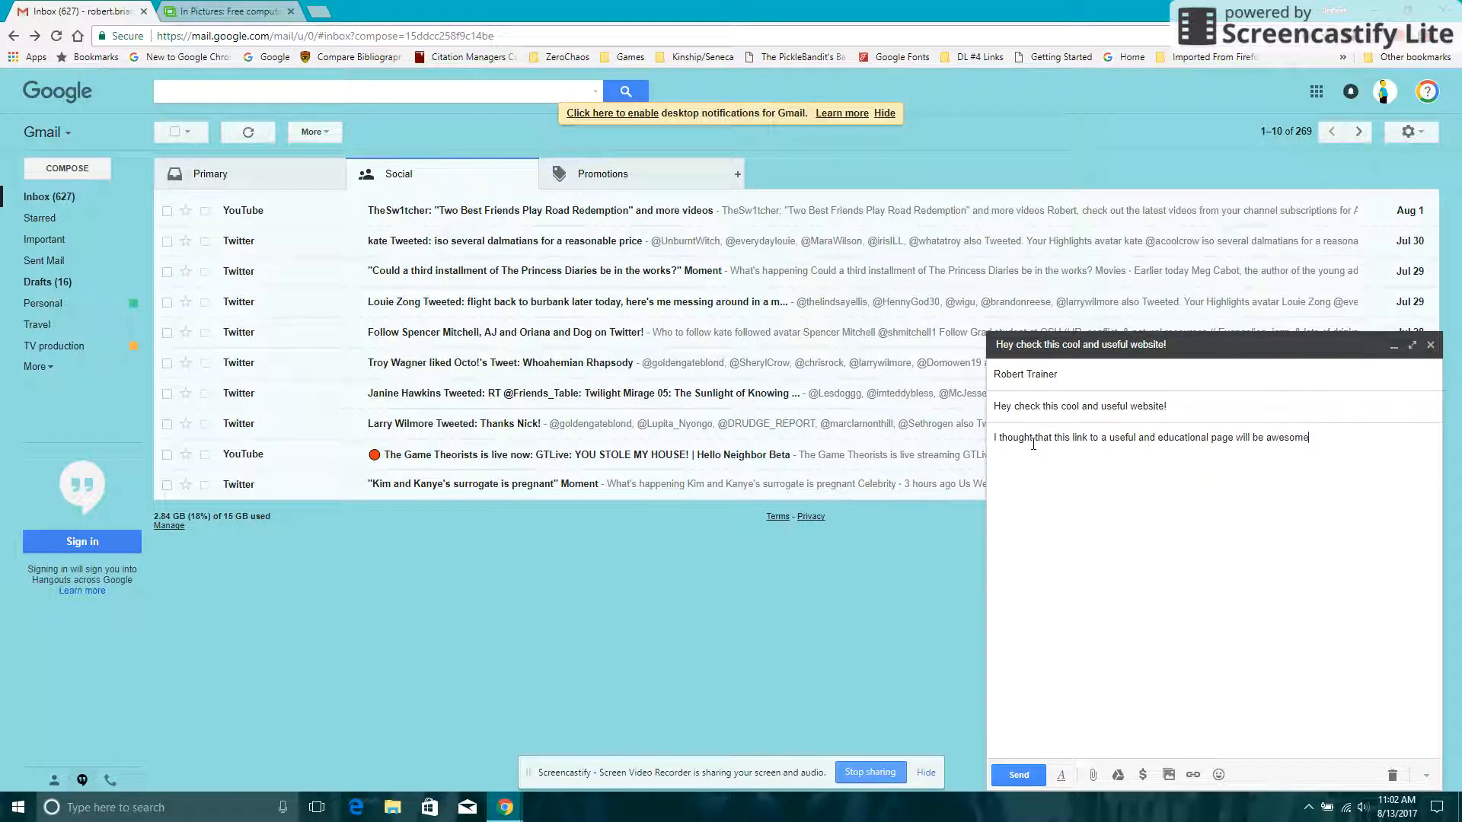
pyautogui.write('.')
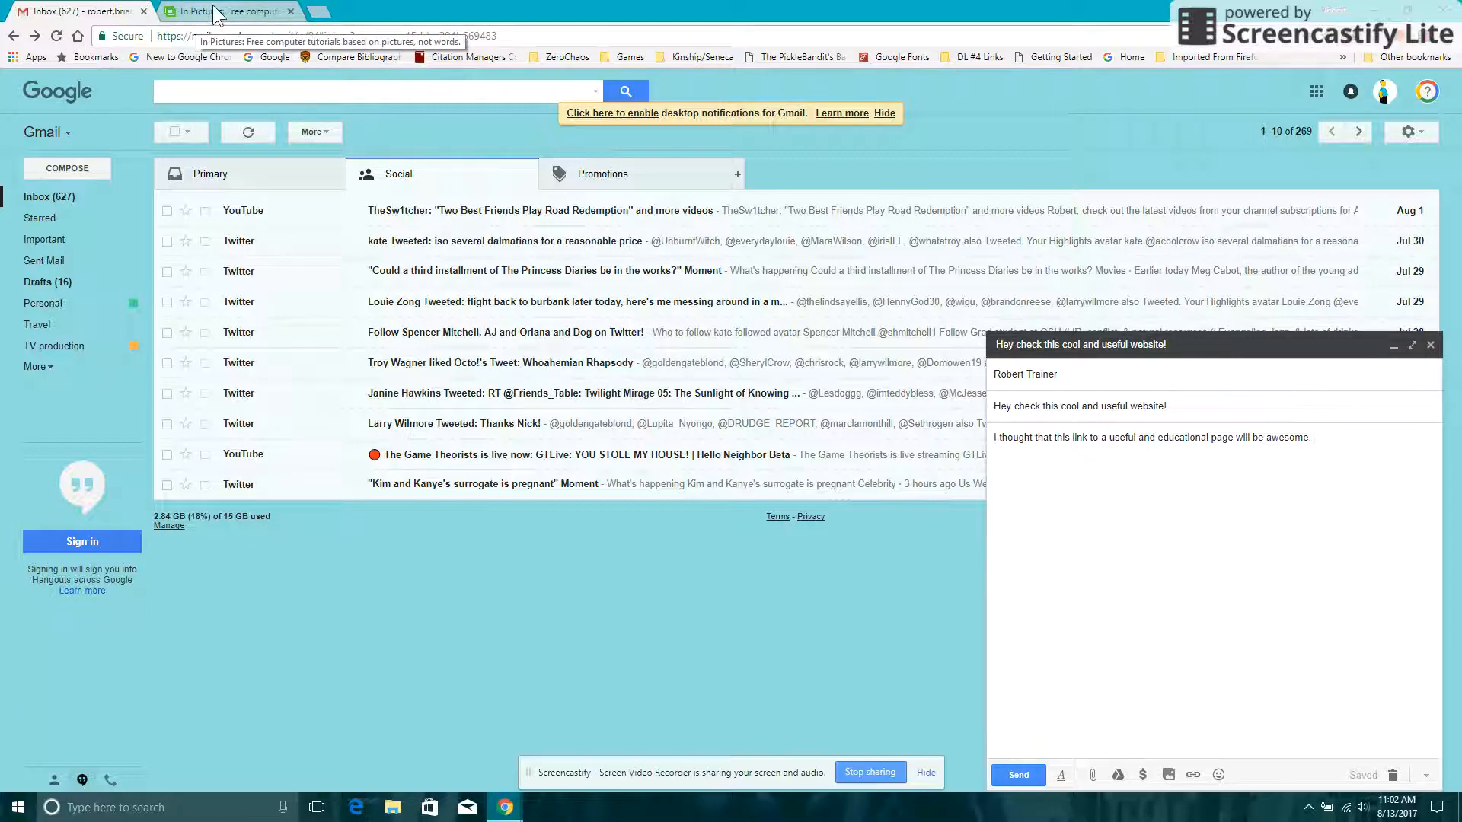
# Step: Copy the In Pictures address inpics.net/index.html from its tab and return to the Gmail draft
pyautogui.click(229, 11)
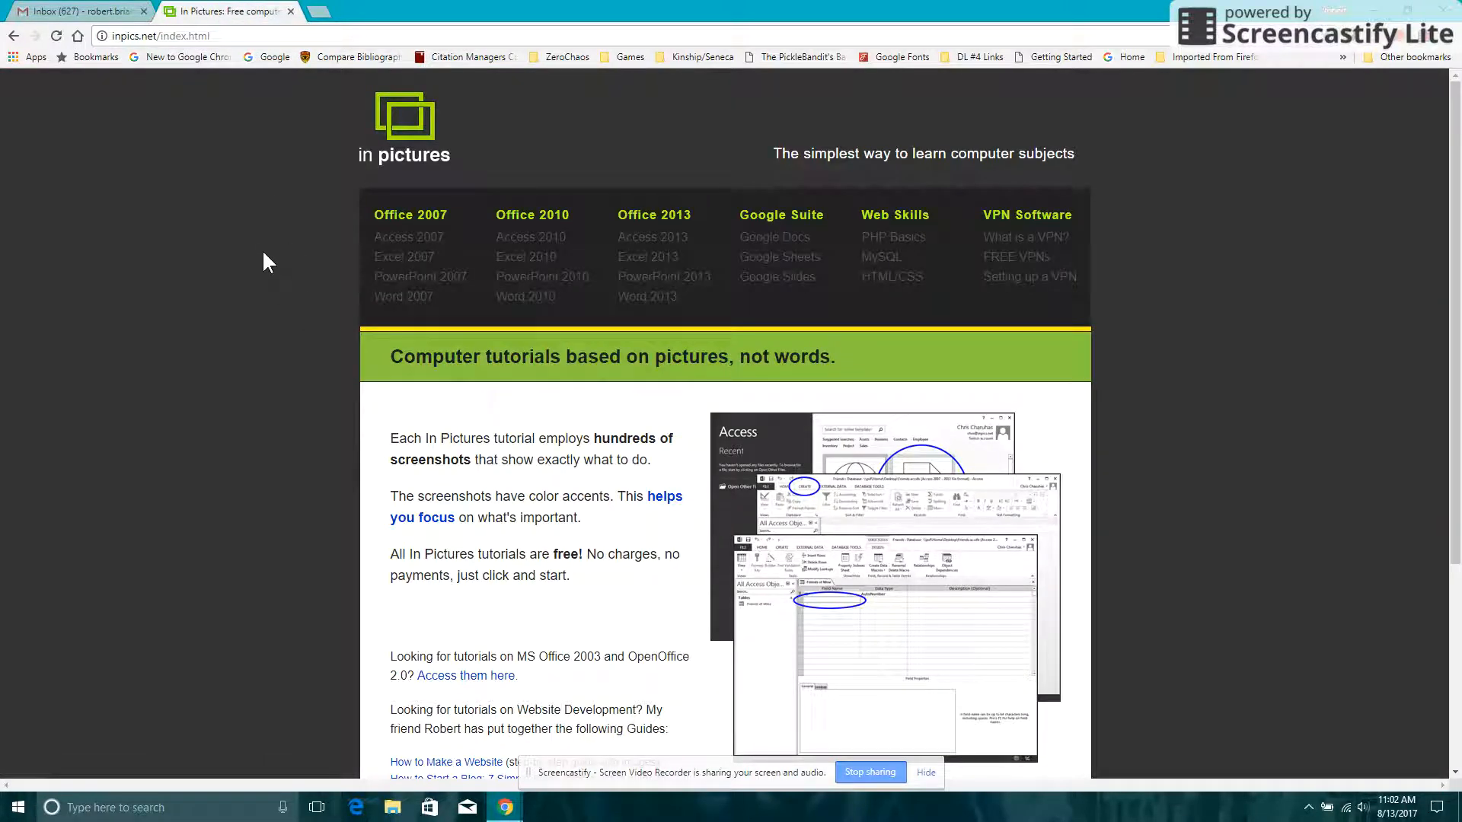
pyautogui.moveTo(287, 152)
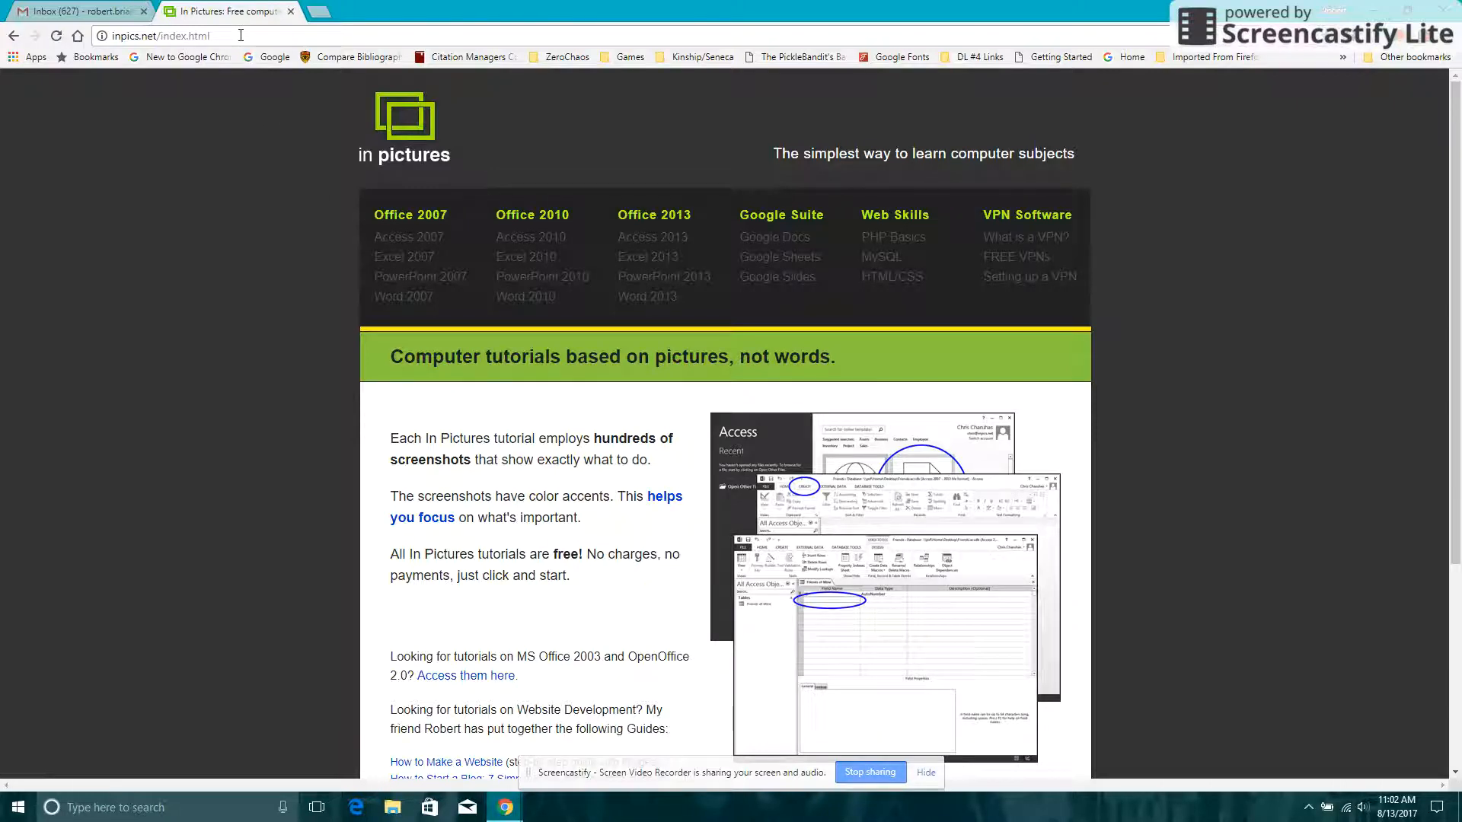
pyautogui.moveTo(303, 271)
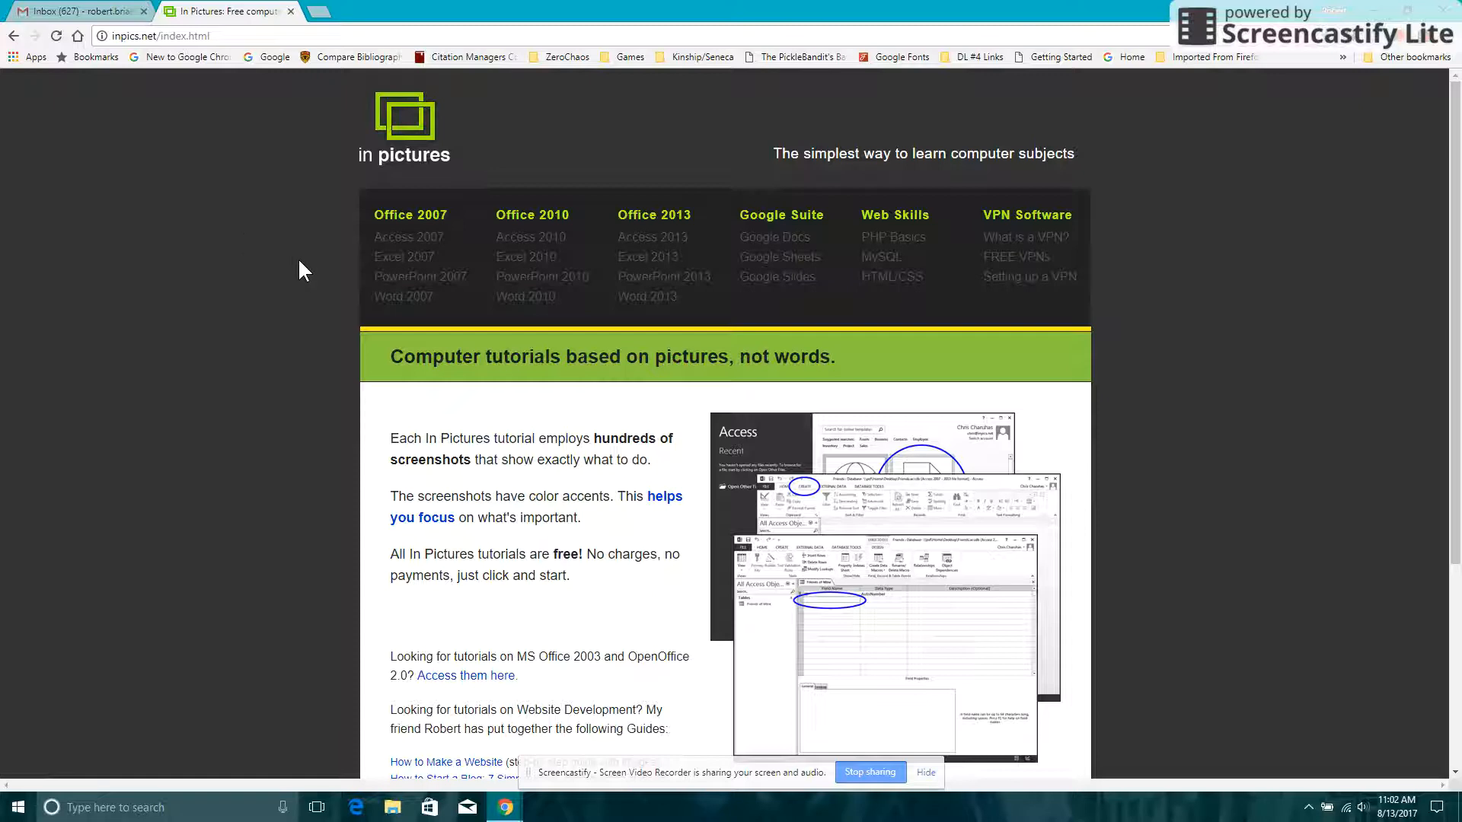
pyautogui.moveTo(223, 70)
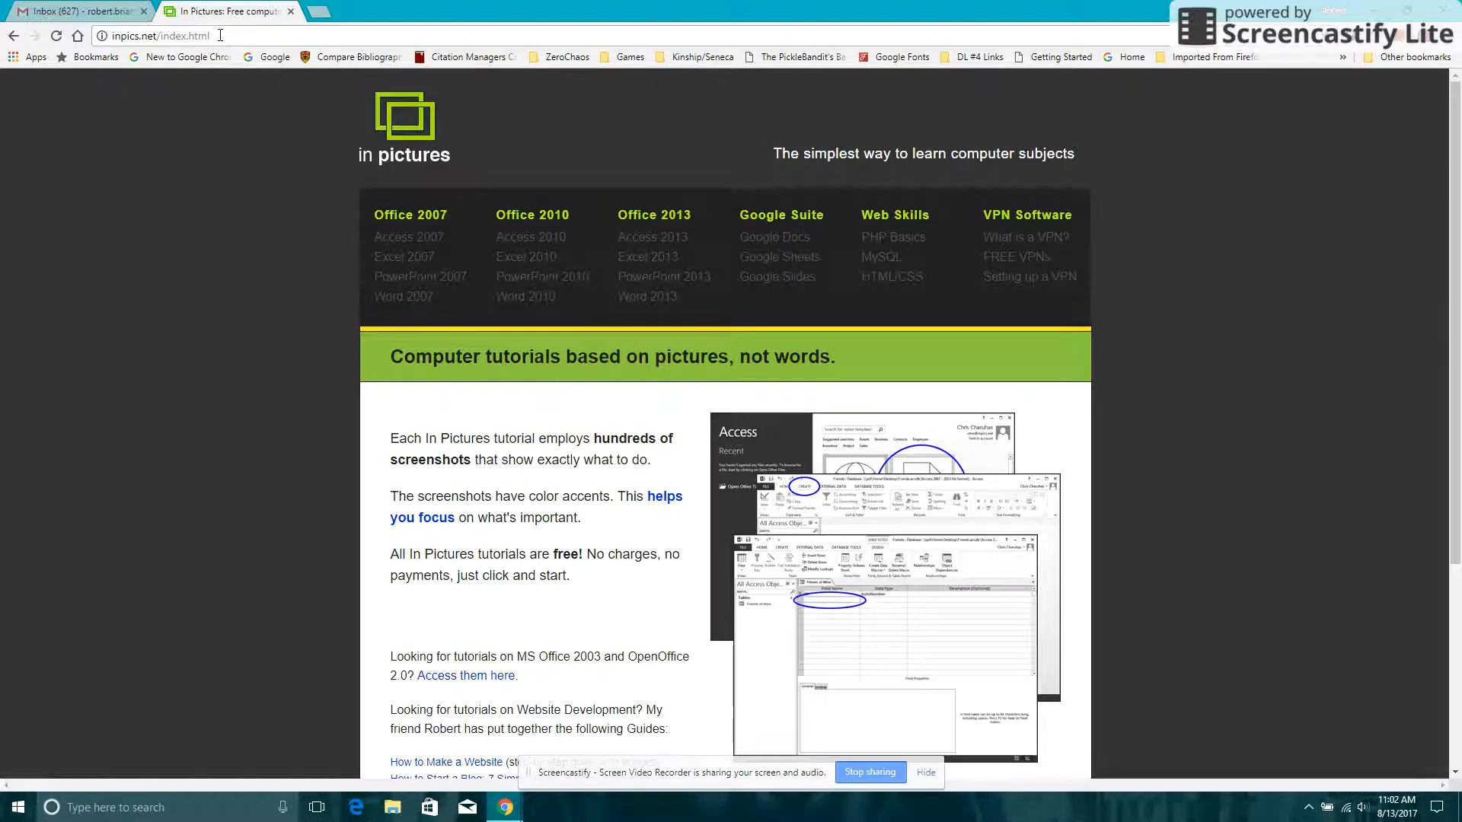
pyautogui.click(158, 35)
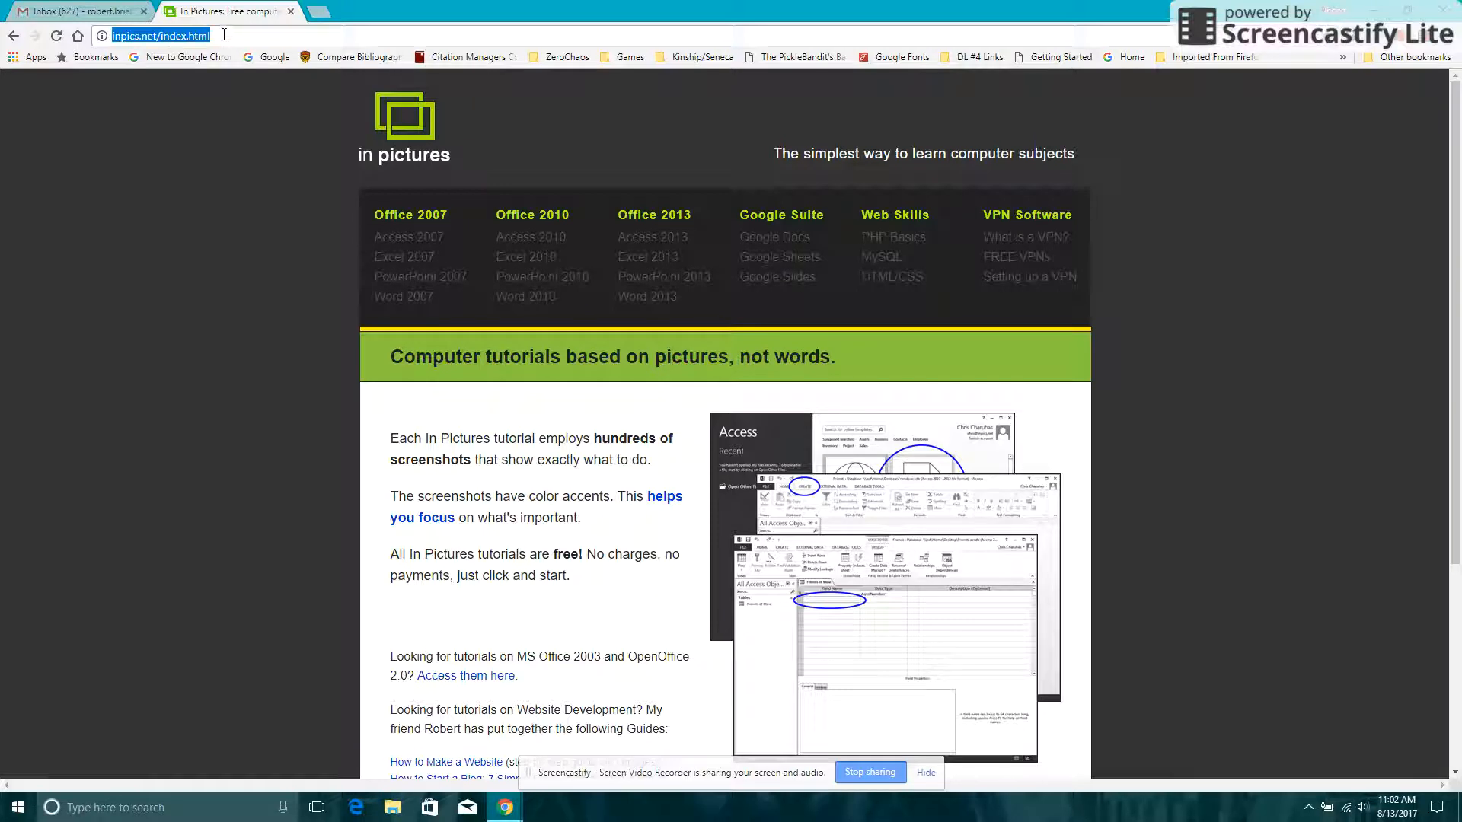
pyautogui.click(248, 35)
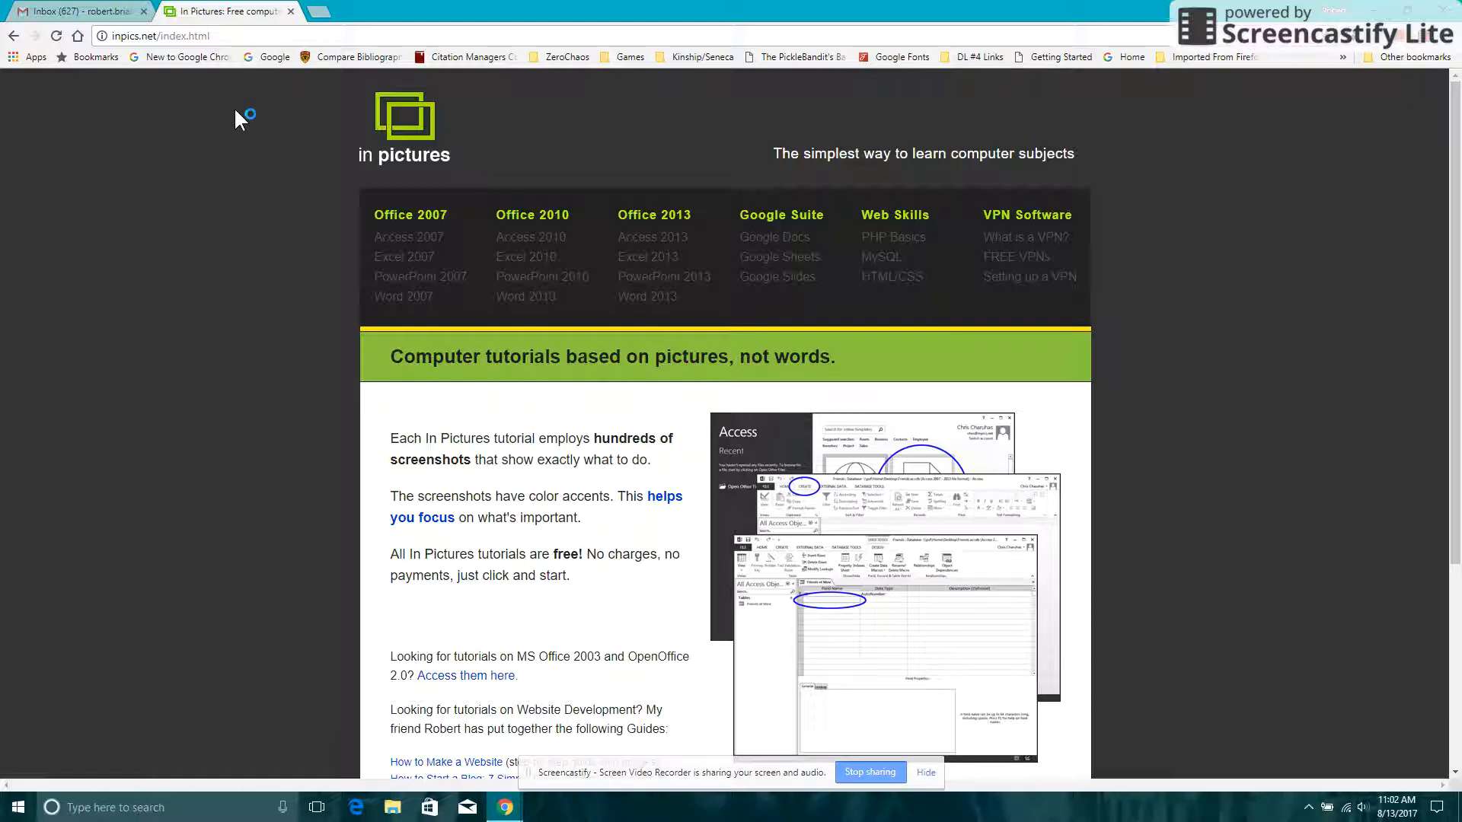
pyautogui.moveTo(229, 122)
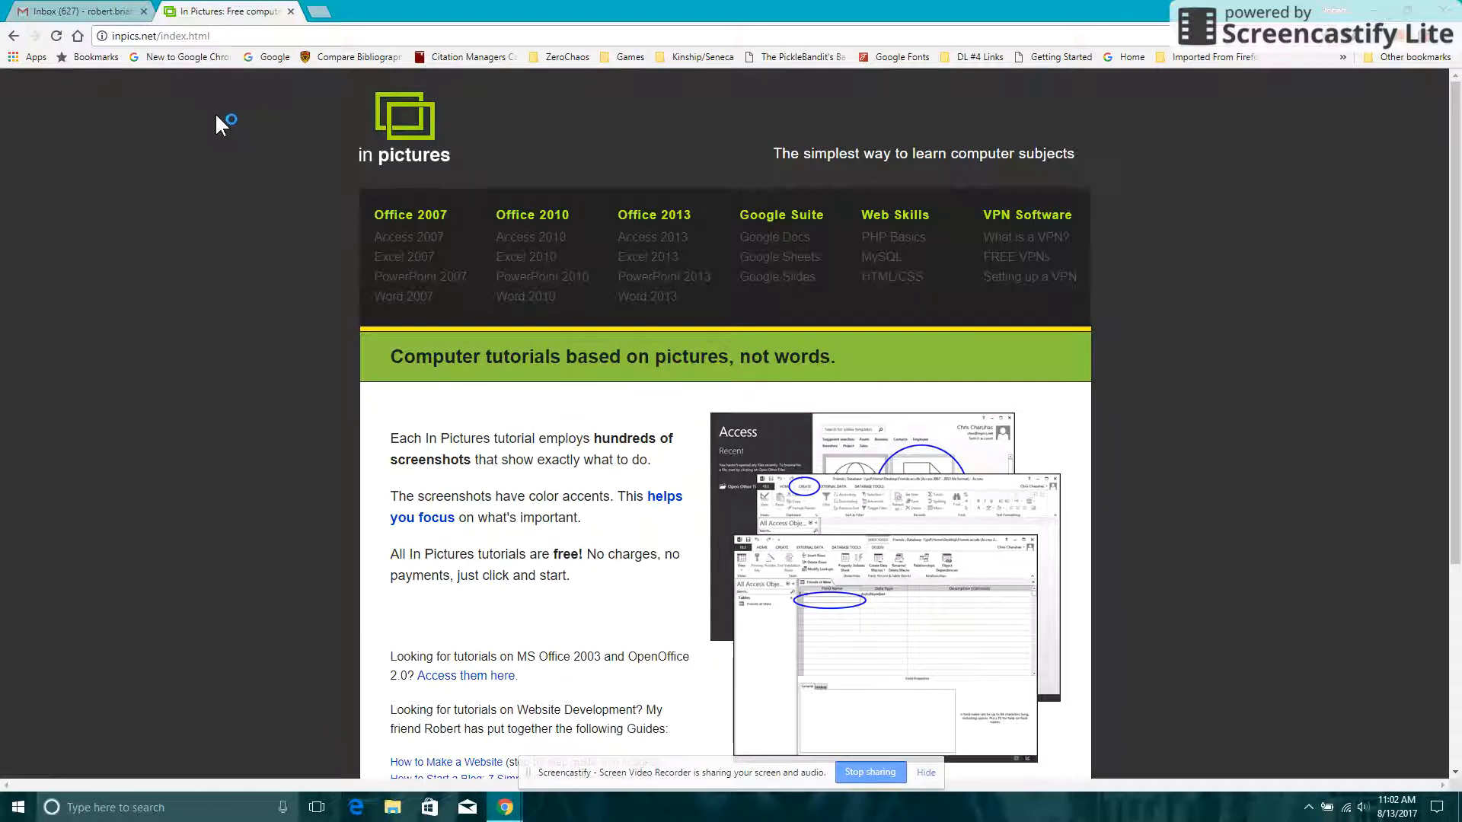
pyautogui.click(160, 35)
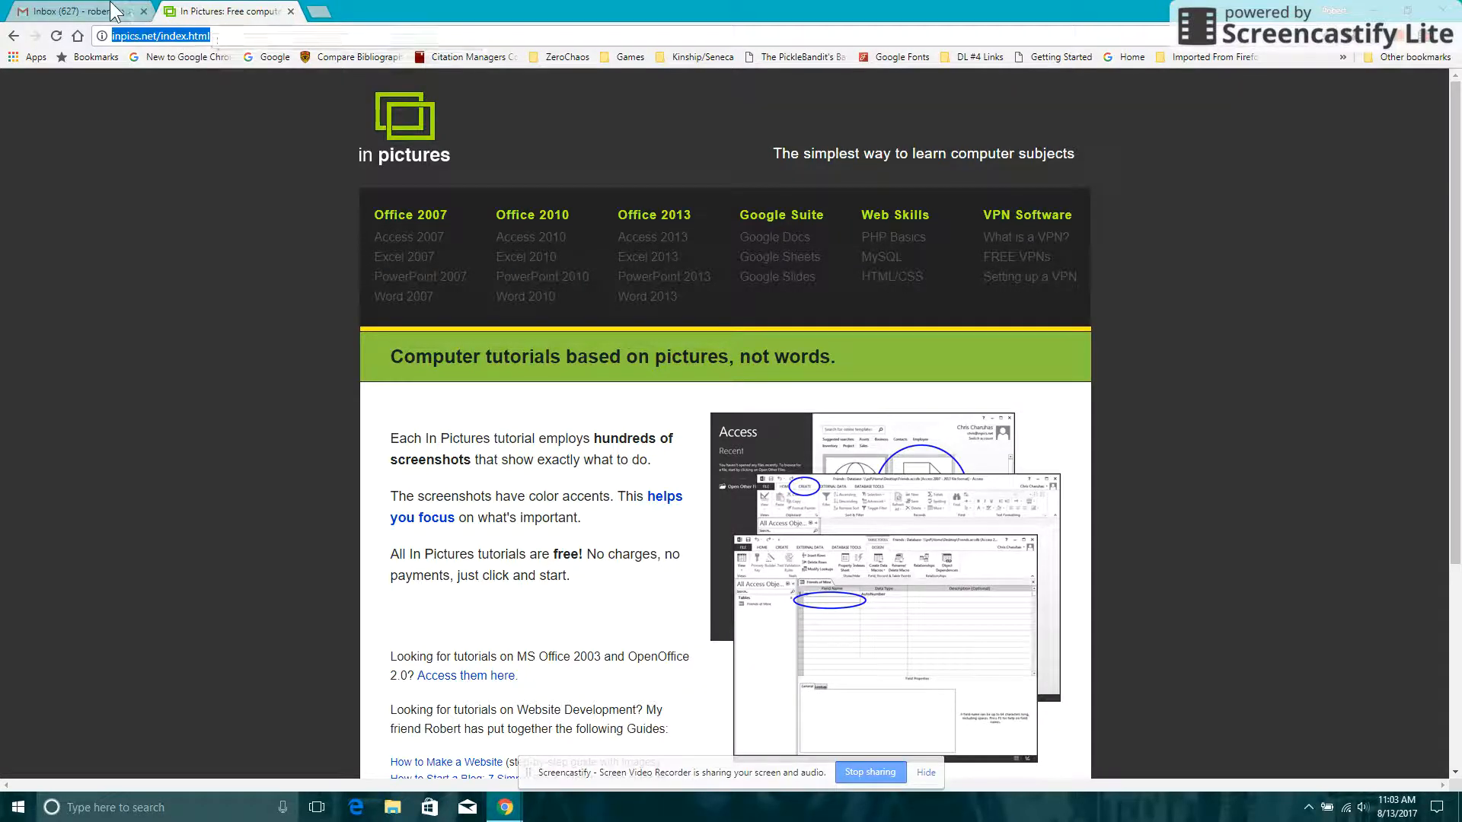
pyautogui.click(66, 10)
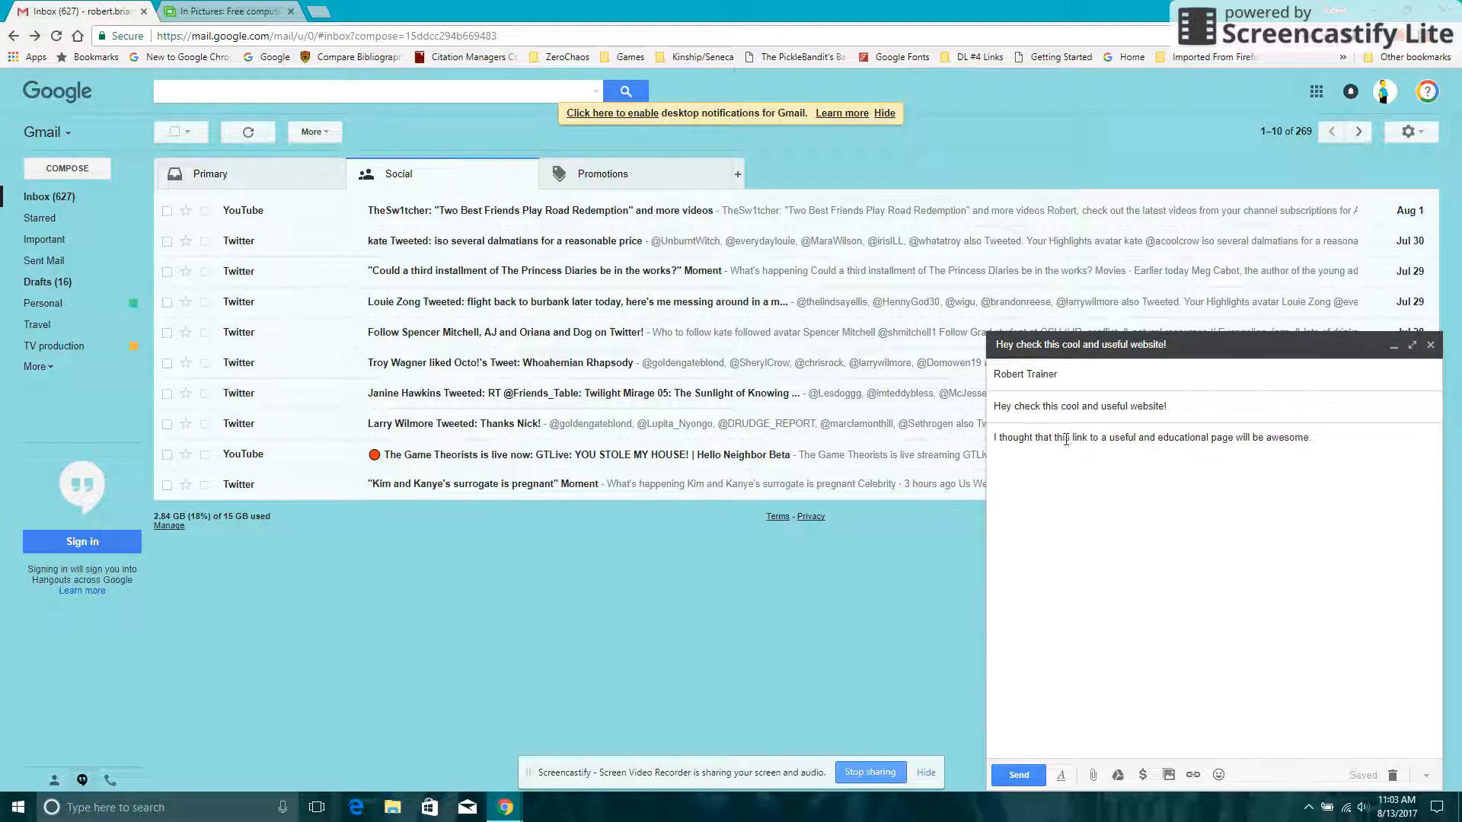
# Step: Select the words "this link" in the message body for linking
pyautogui.doubleClick(1064, 437)
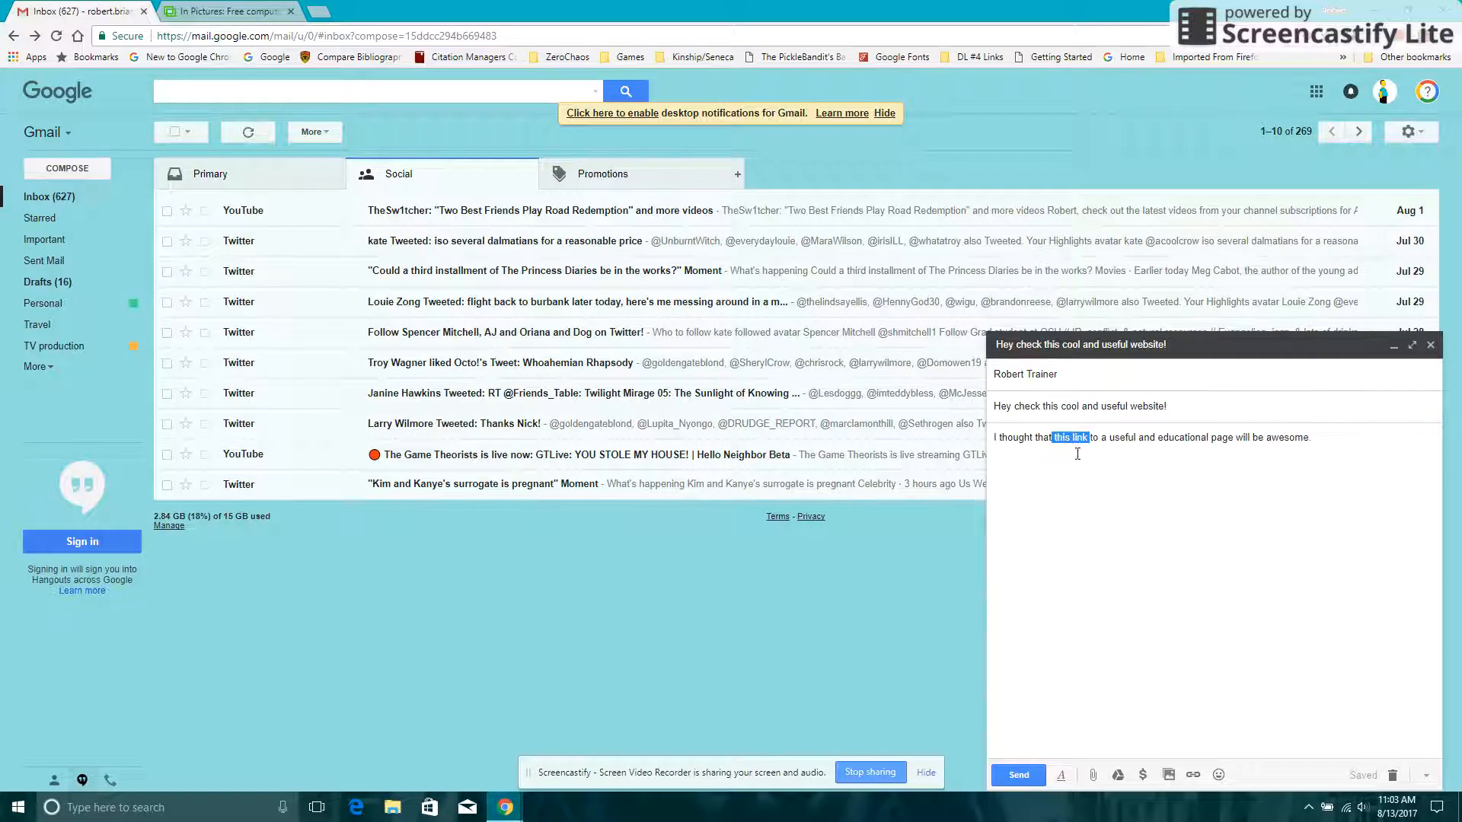
pyautogui.moveTo(1177, 680)
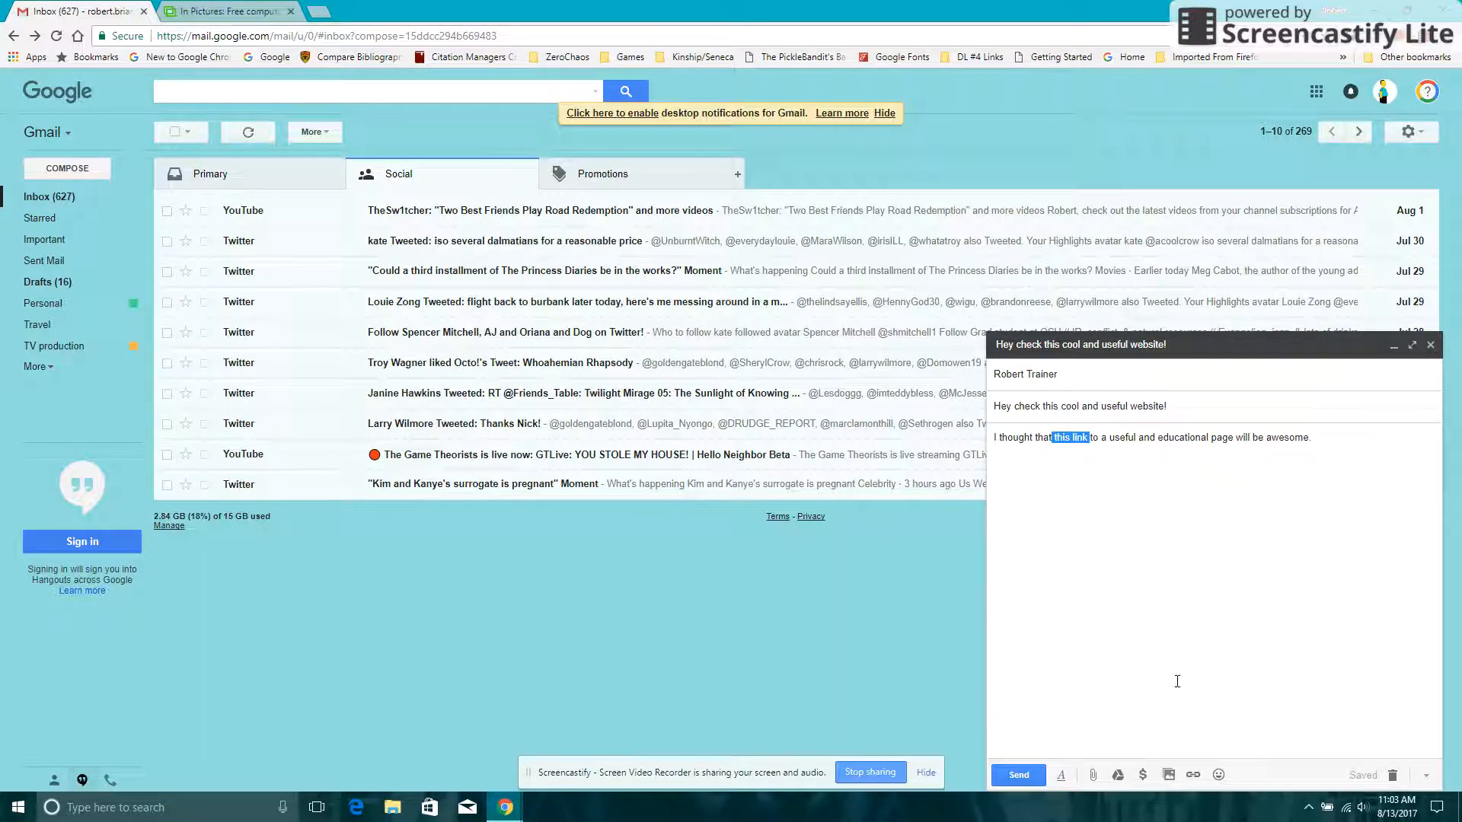
pyautogui.moveTo(1203, 767)
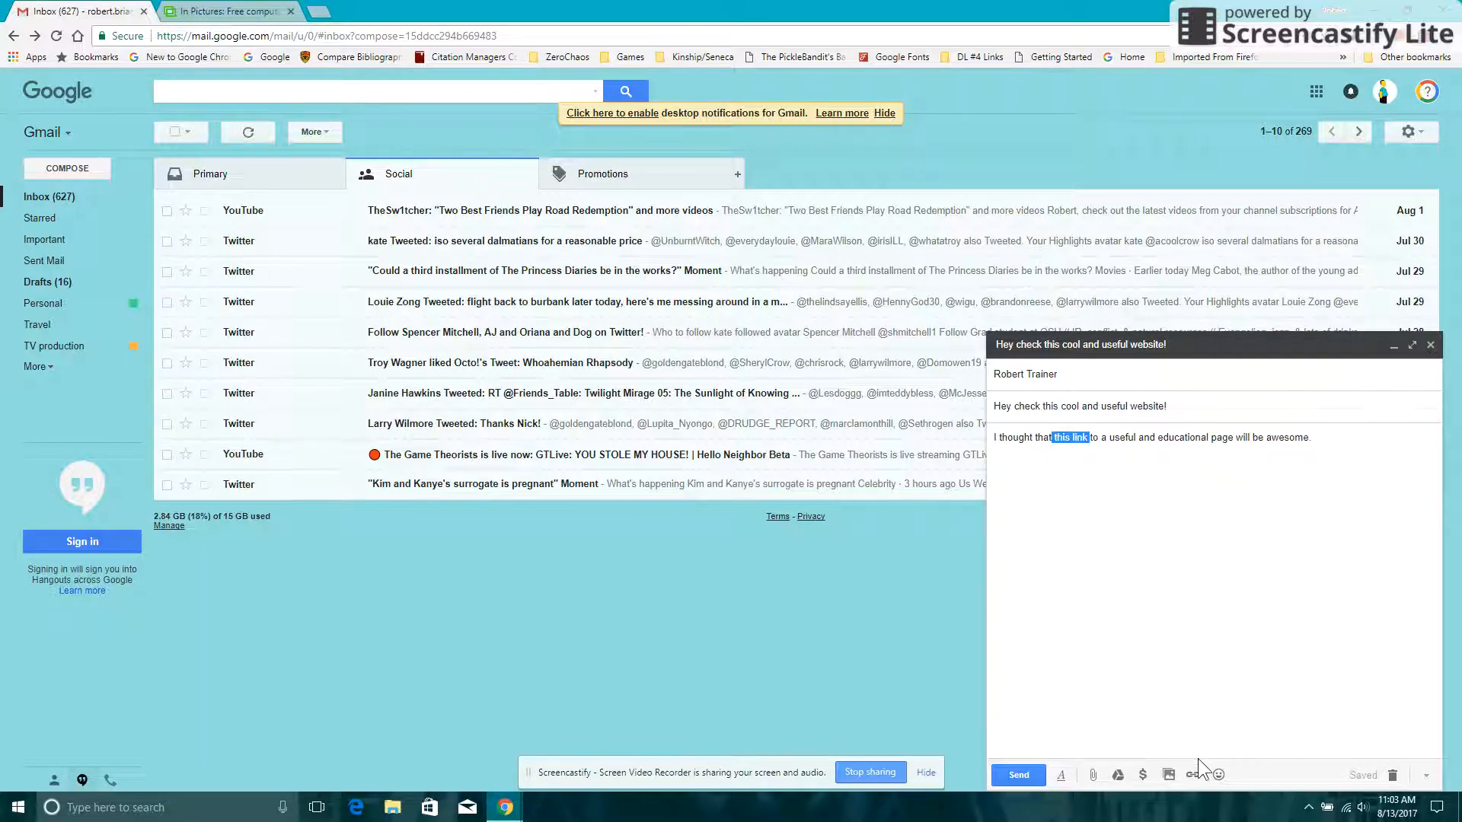
pyautogui.moveTo(1194, 775)
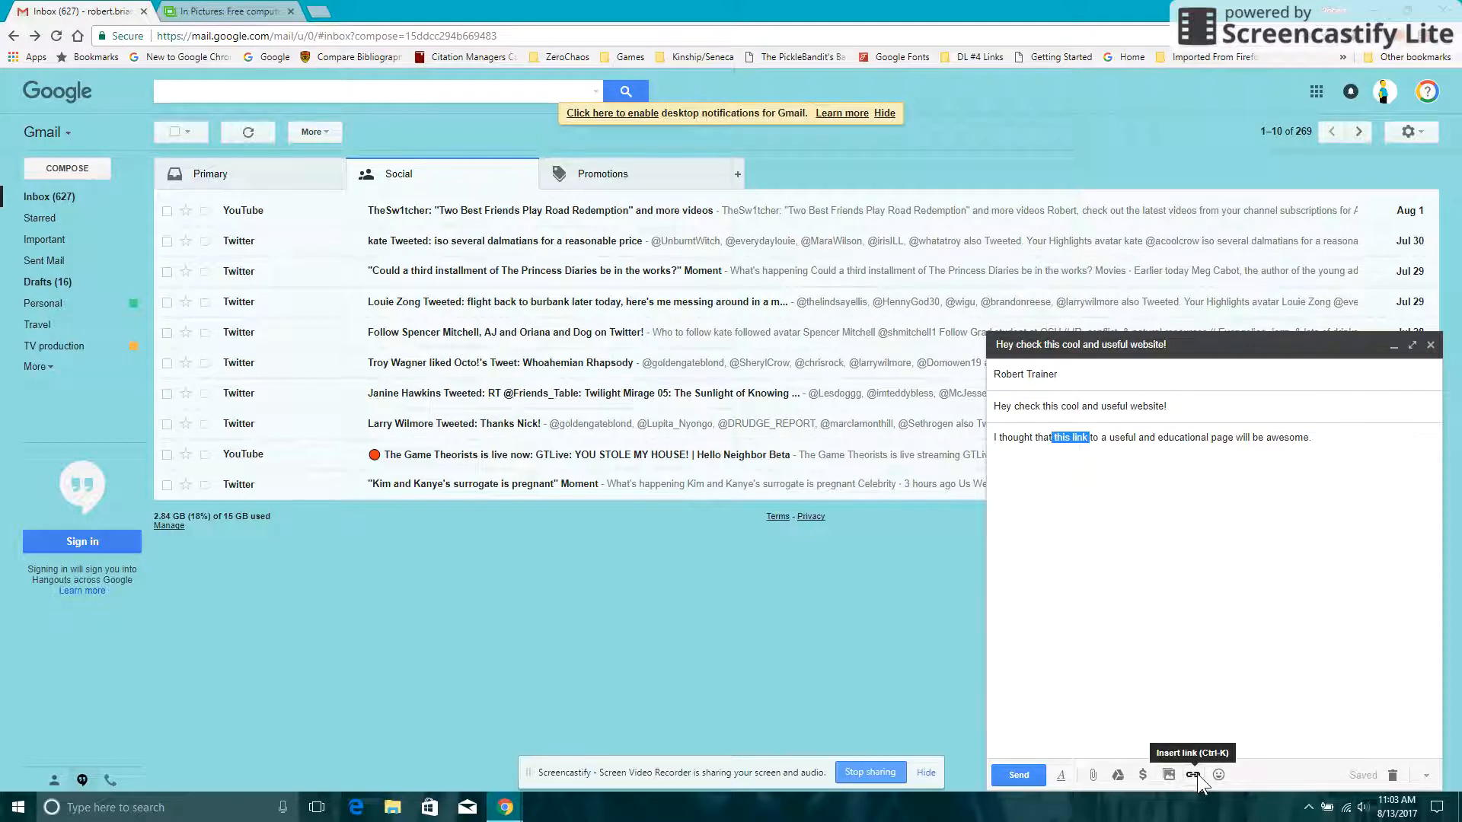
pyautogui.click(1194, 775)
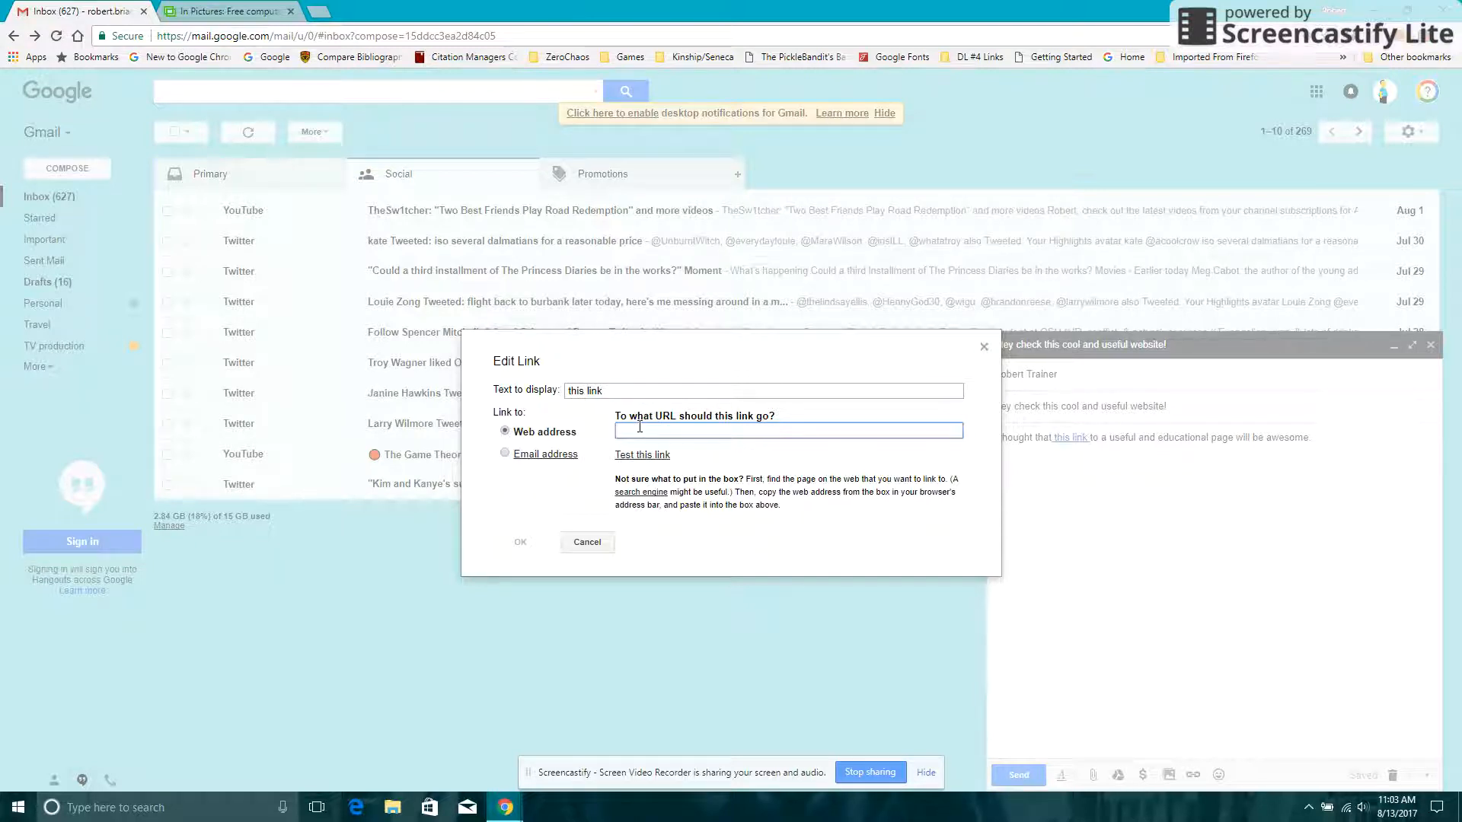
pyautogui.click(788, 429)
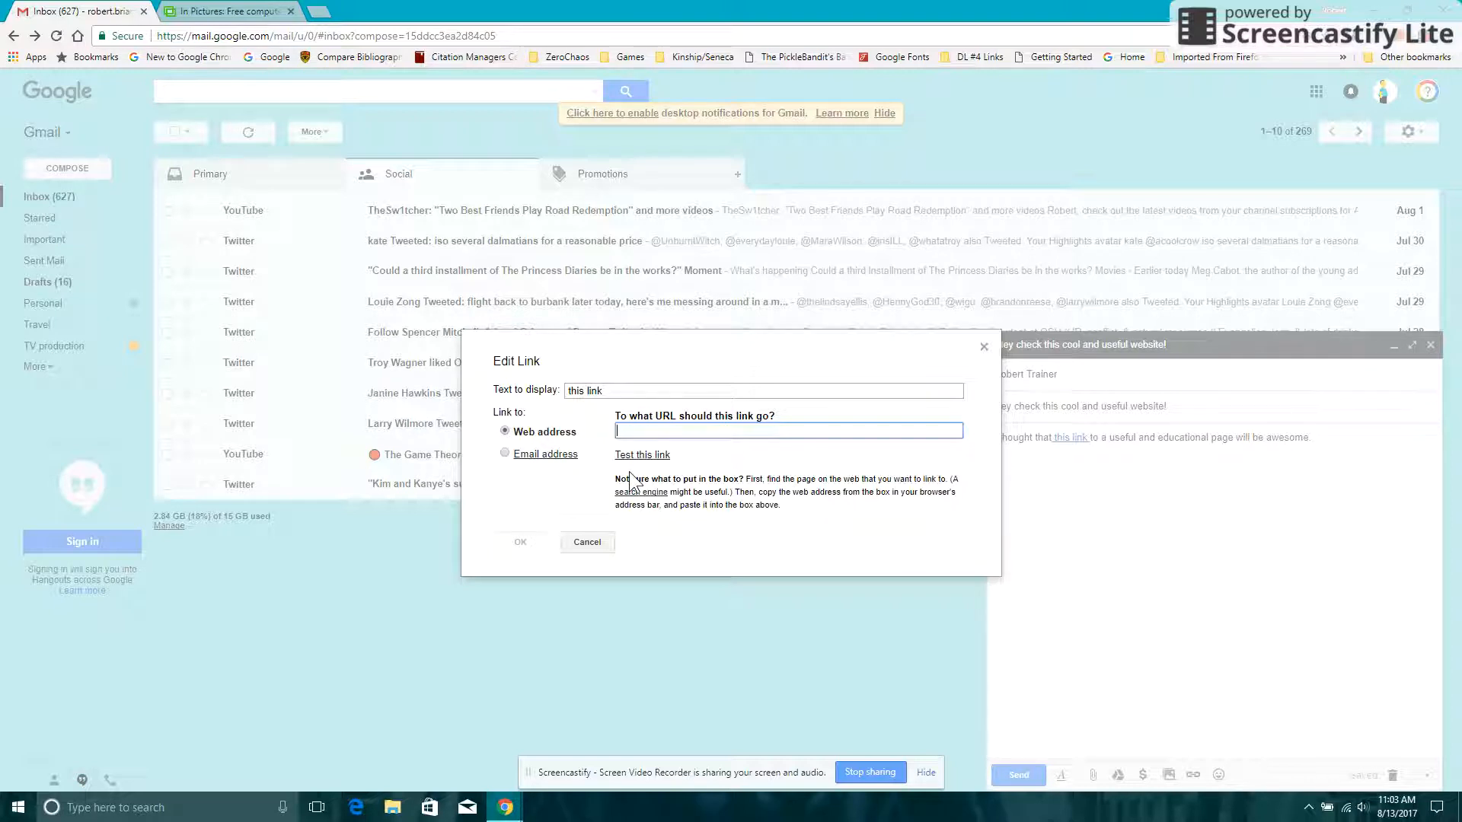
pyautogui.write('http://inpics.net/index.html')
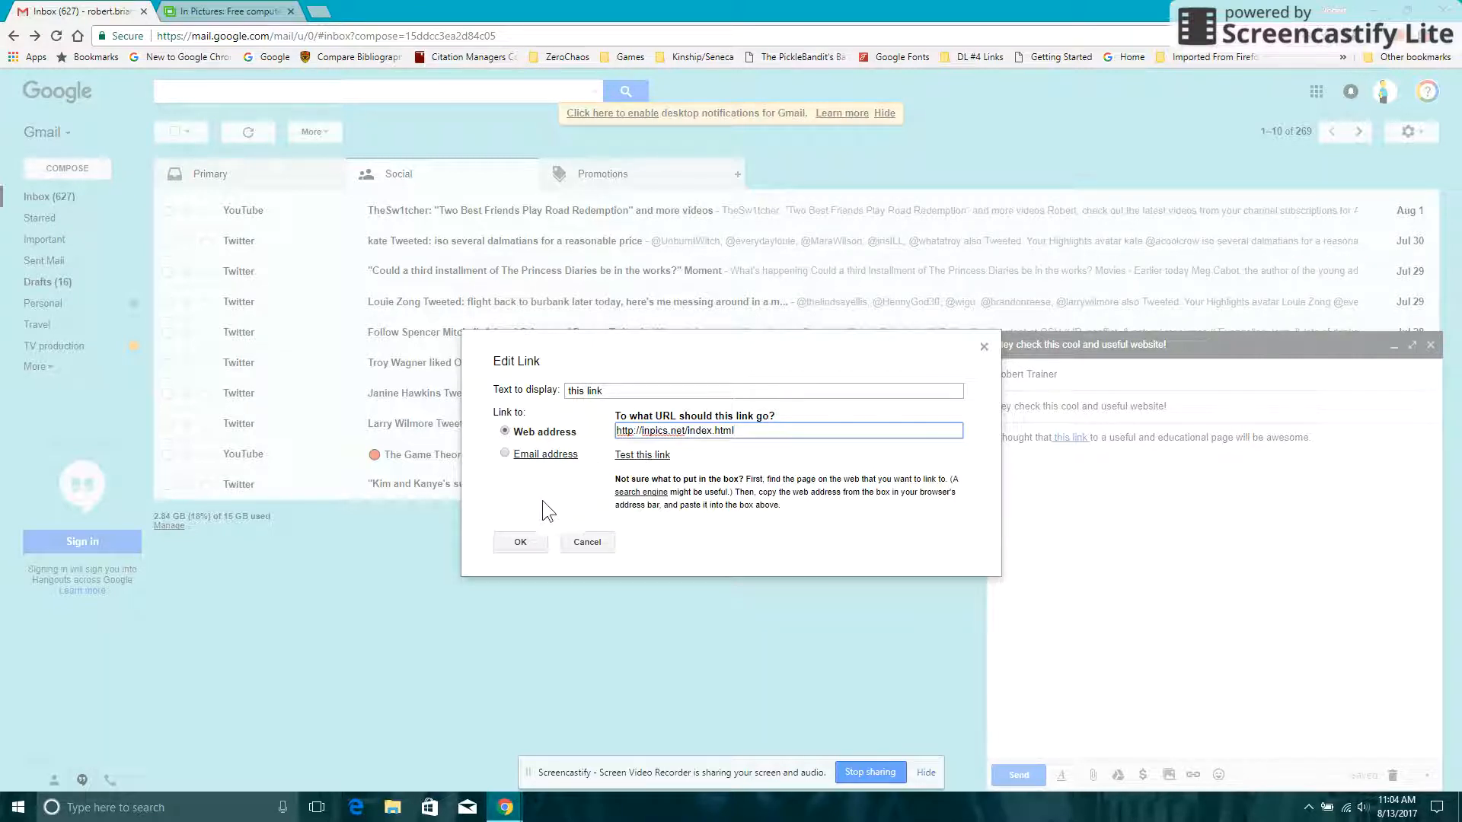
pyautogui.click(520, 542)
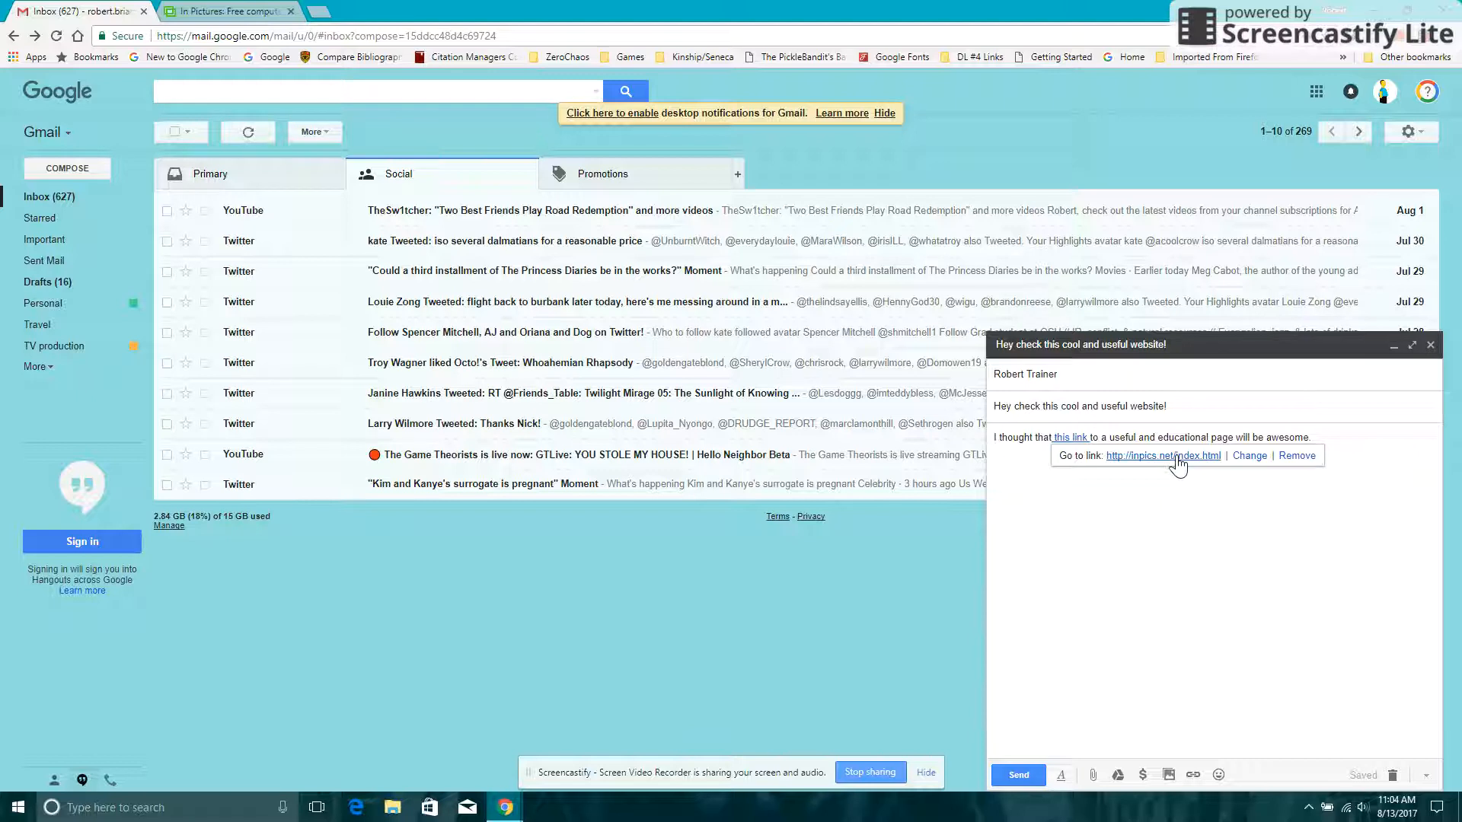
pyautogui.moveTo(1195, 463)
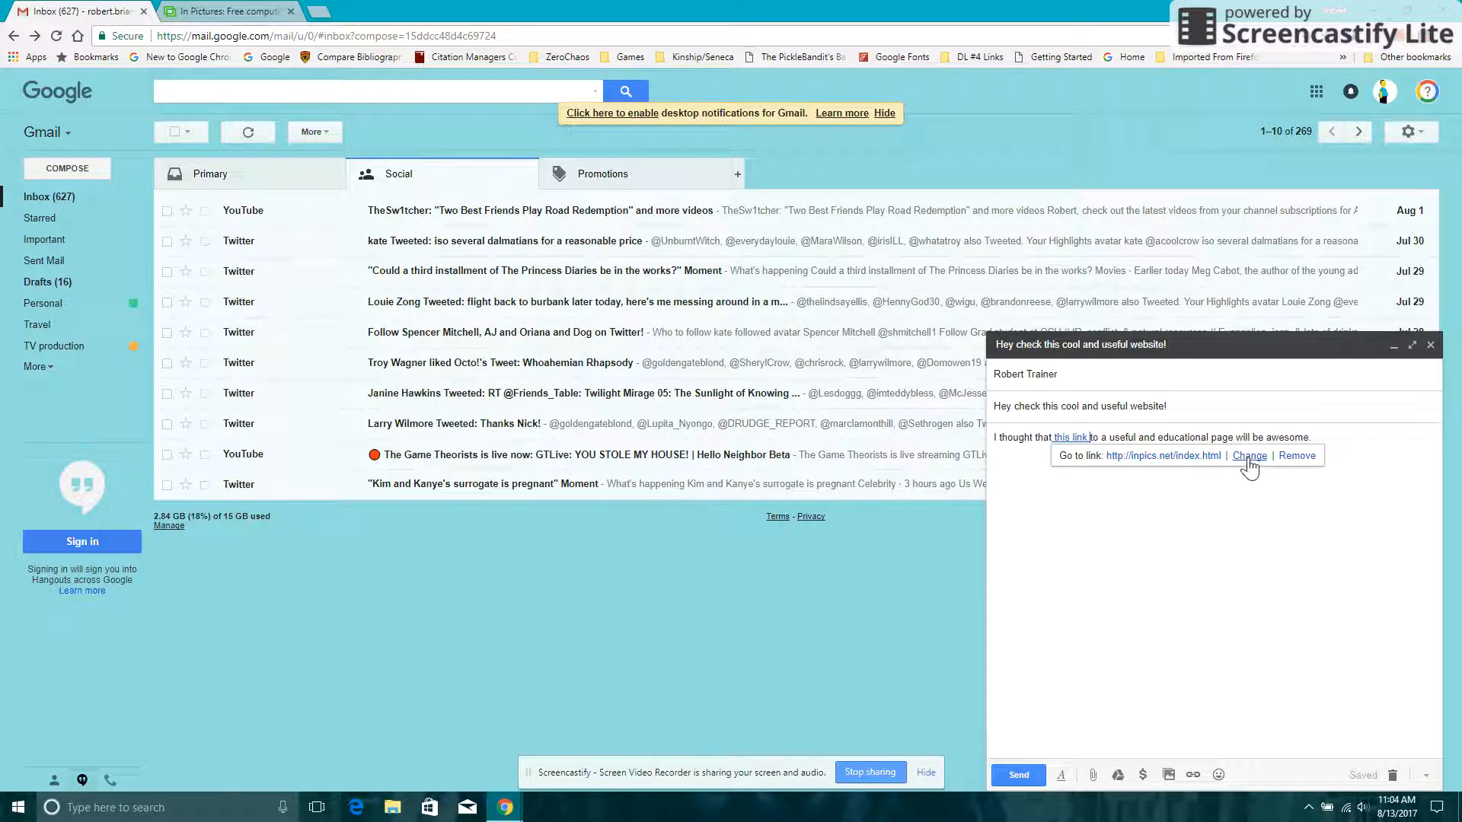
pyautogui.moveTo(1282, 478)
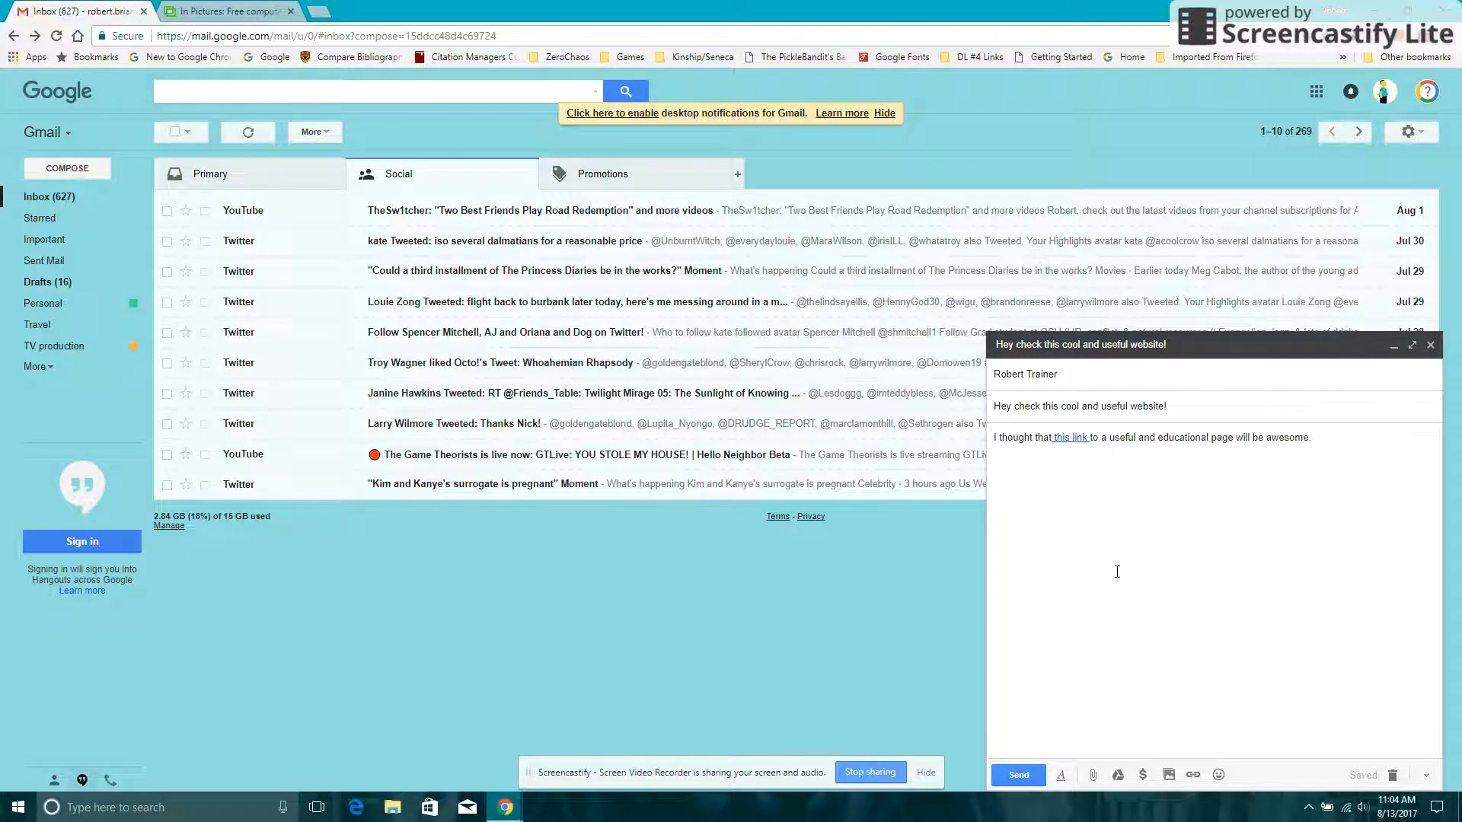
pyautogui.moveTo(1032, 735)
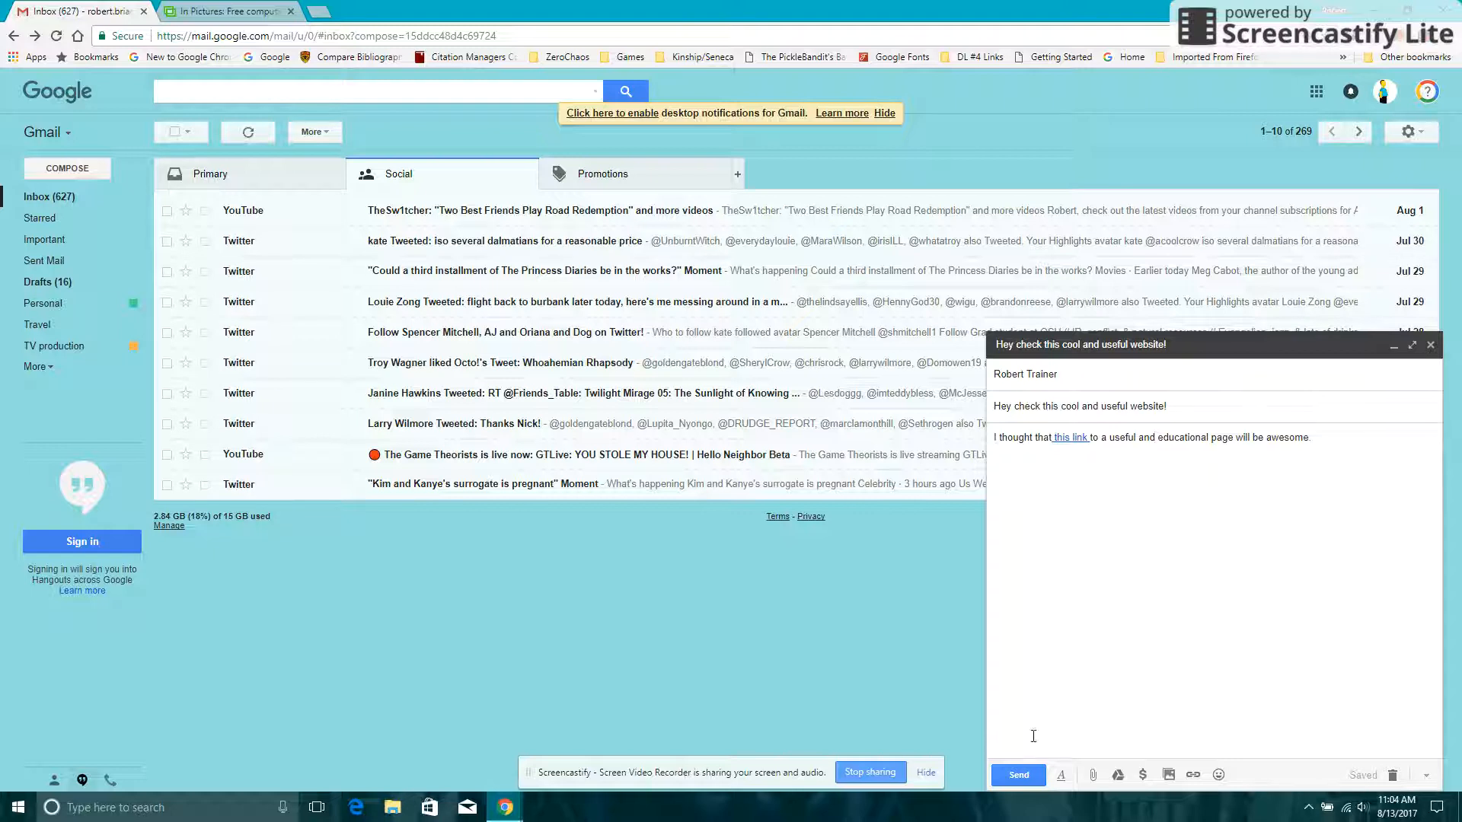
pyautogui.click(1018, 775)
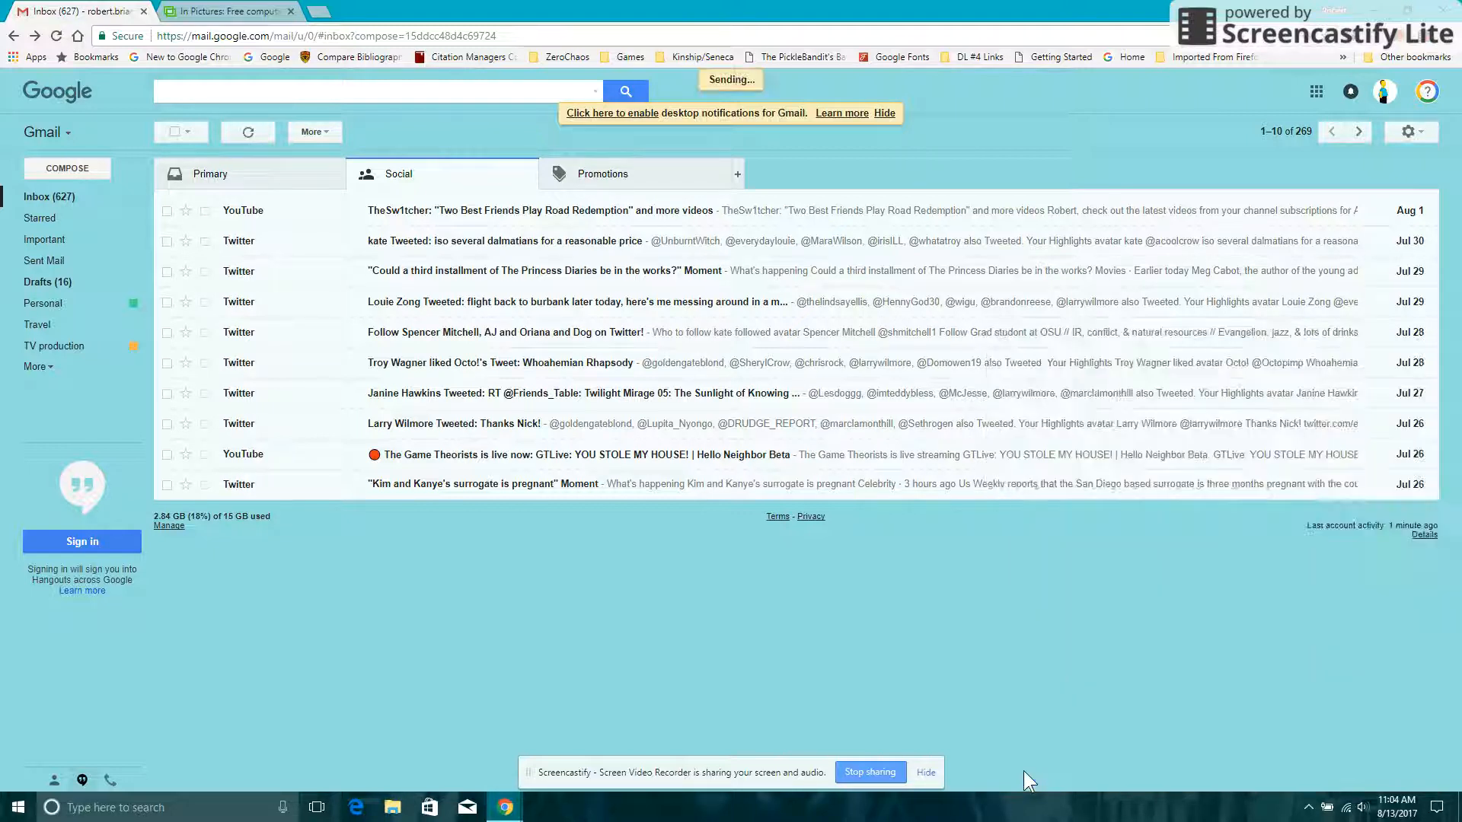